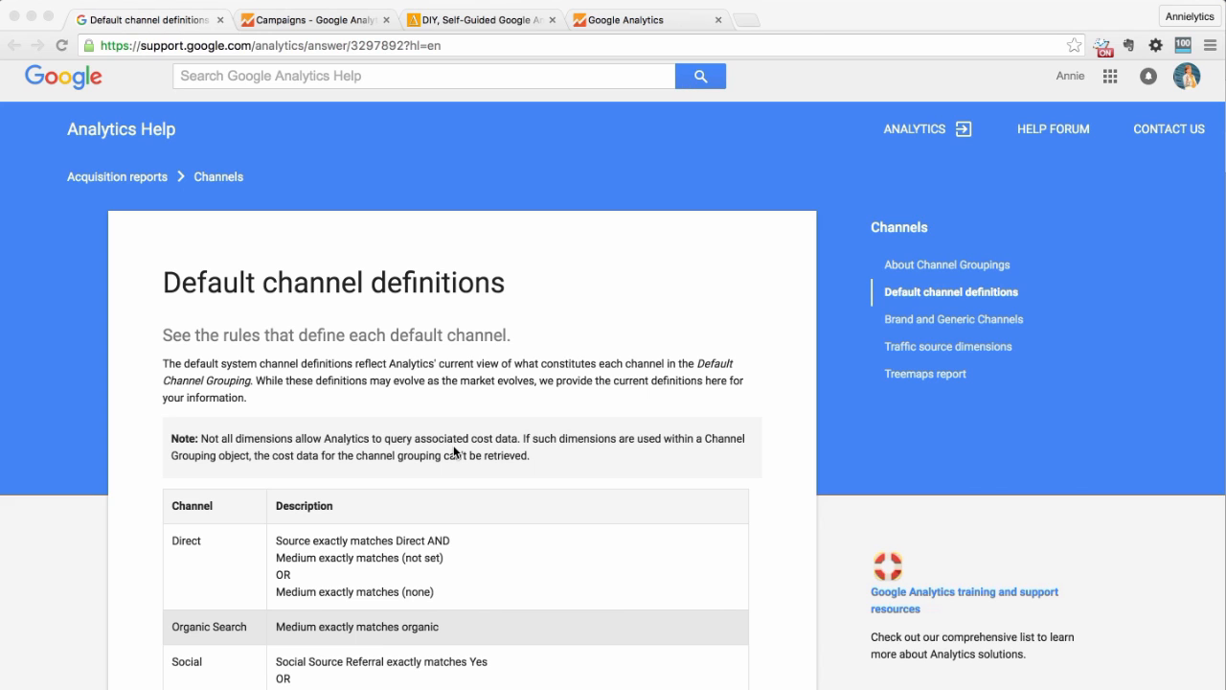
{"action": "mouse_move", "coordinate": [454, 506]}
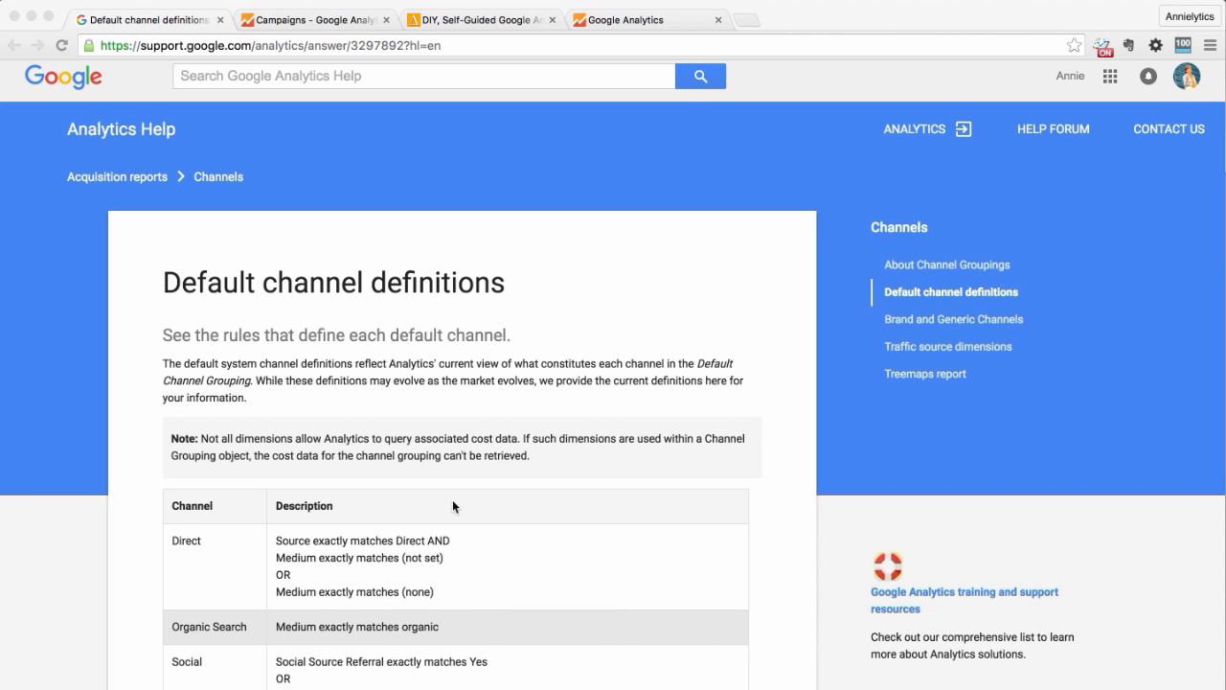
- Open the Acquisition Channels report and scroll to its Default Channel Grouping table
{"action": "scroll", "scroll_direction": "down", "scroll_amount": 3}
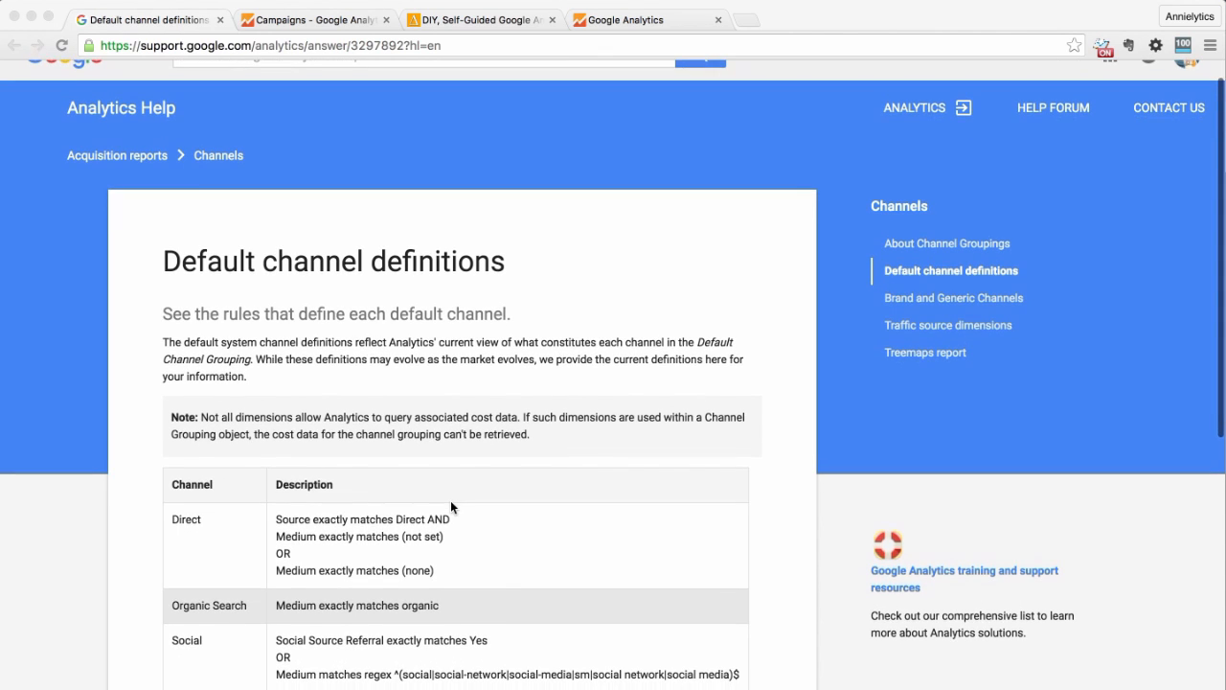
{"action": "scroll", "scroll_direction": "down", "scroll_amount": 3}
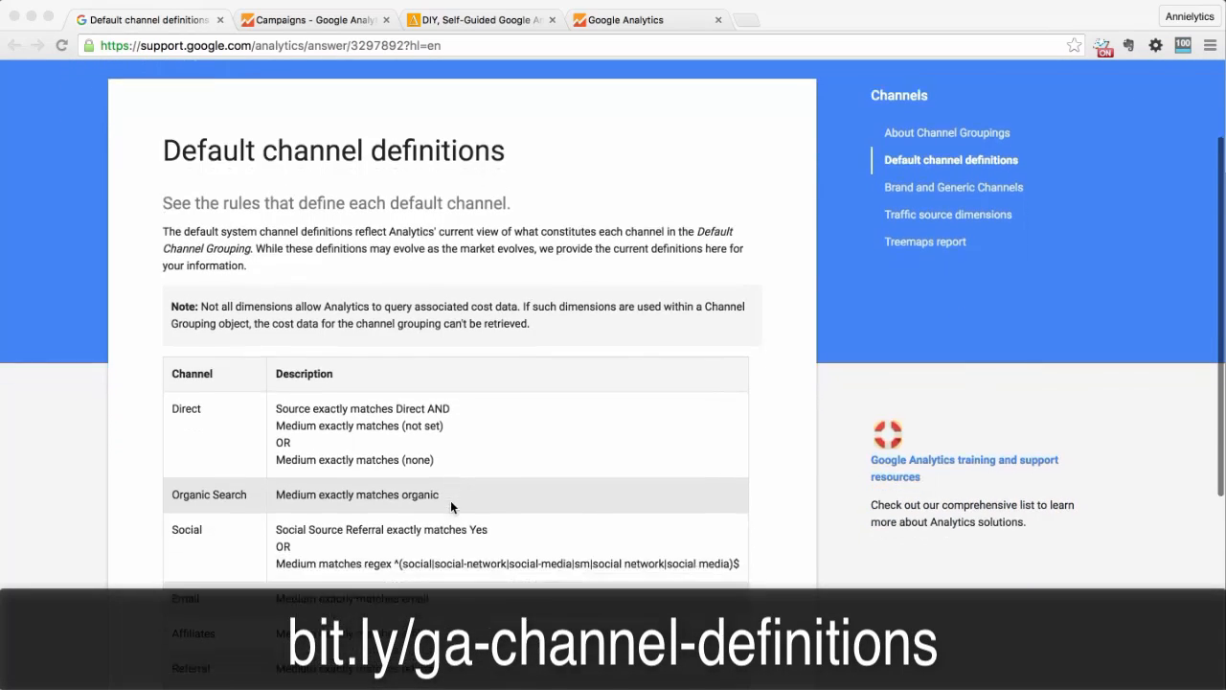
{"action": "scroll", "scroll_direction": "down", "scroll_amount": 3}
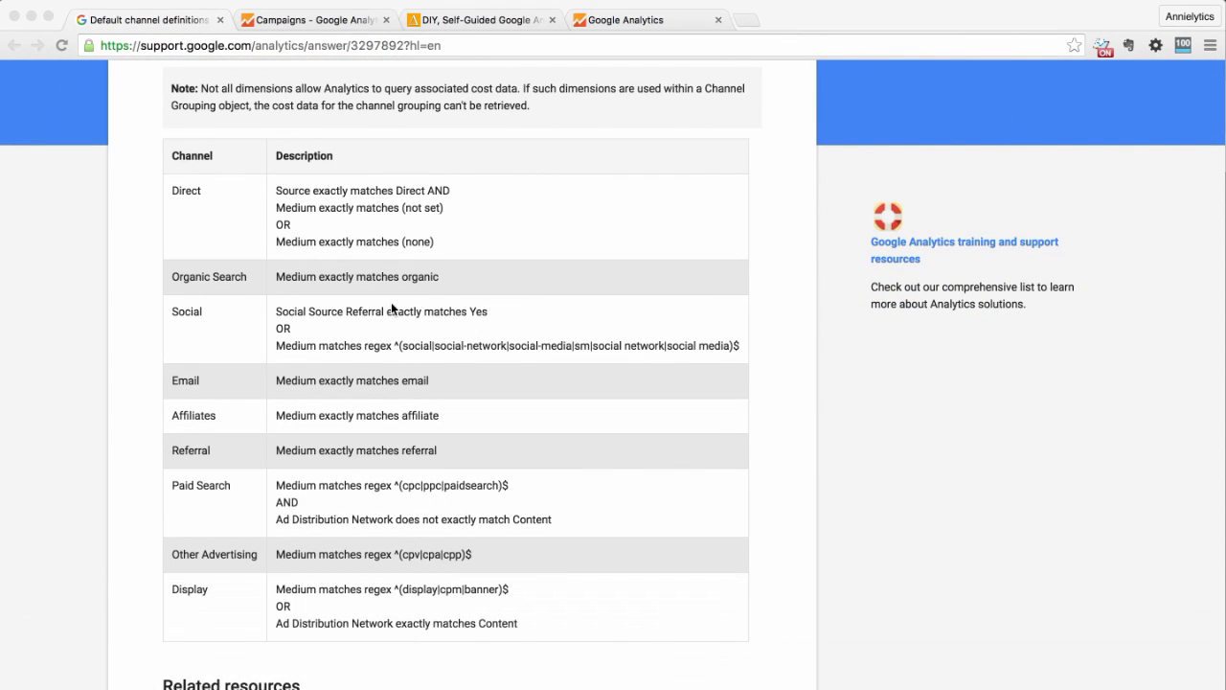
{"action": "mouse_move", "coordinate": [433, 402]}
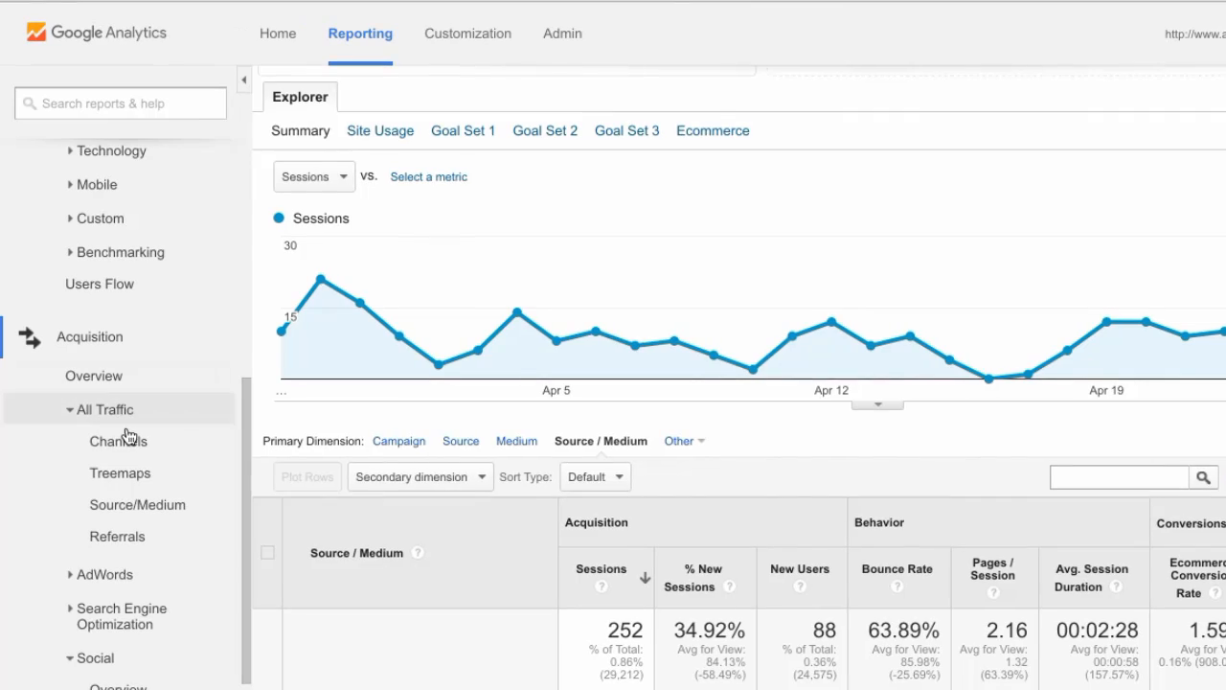
{"action": "left_click", "coordinate": [118, 441]}
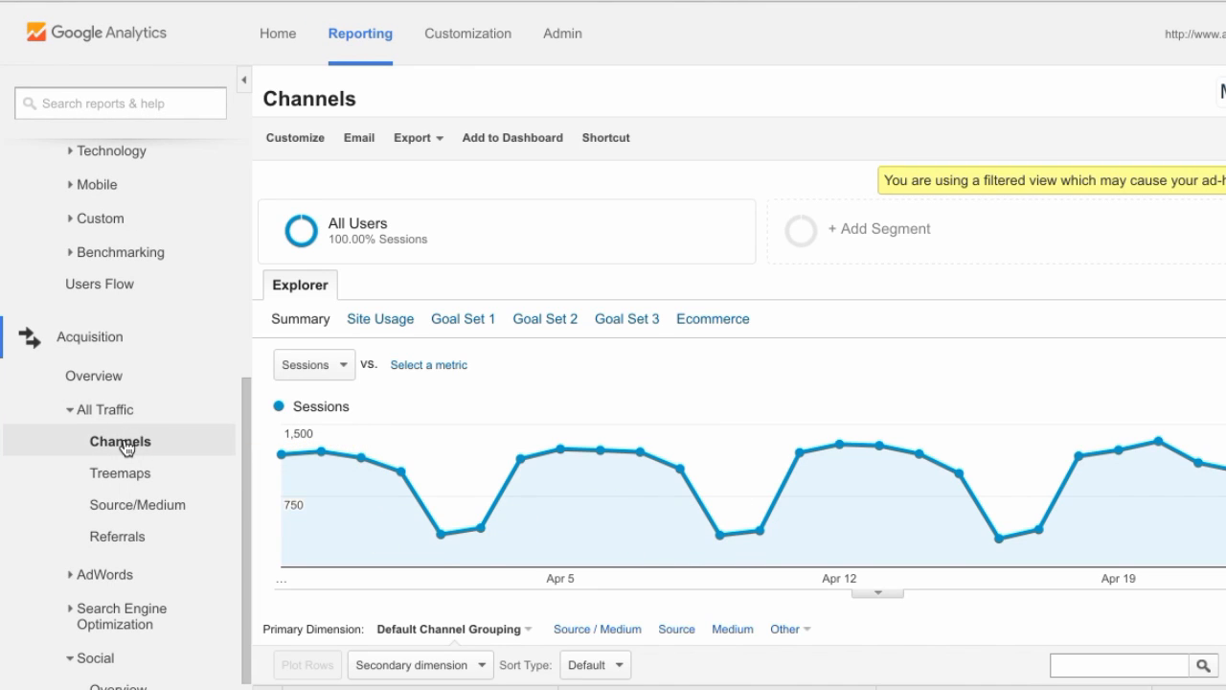
{"action": "scroll", "scroll_direction": "down", "scroll_amount": 3}
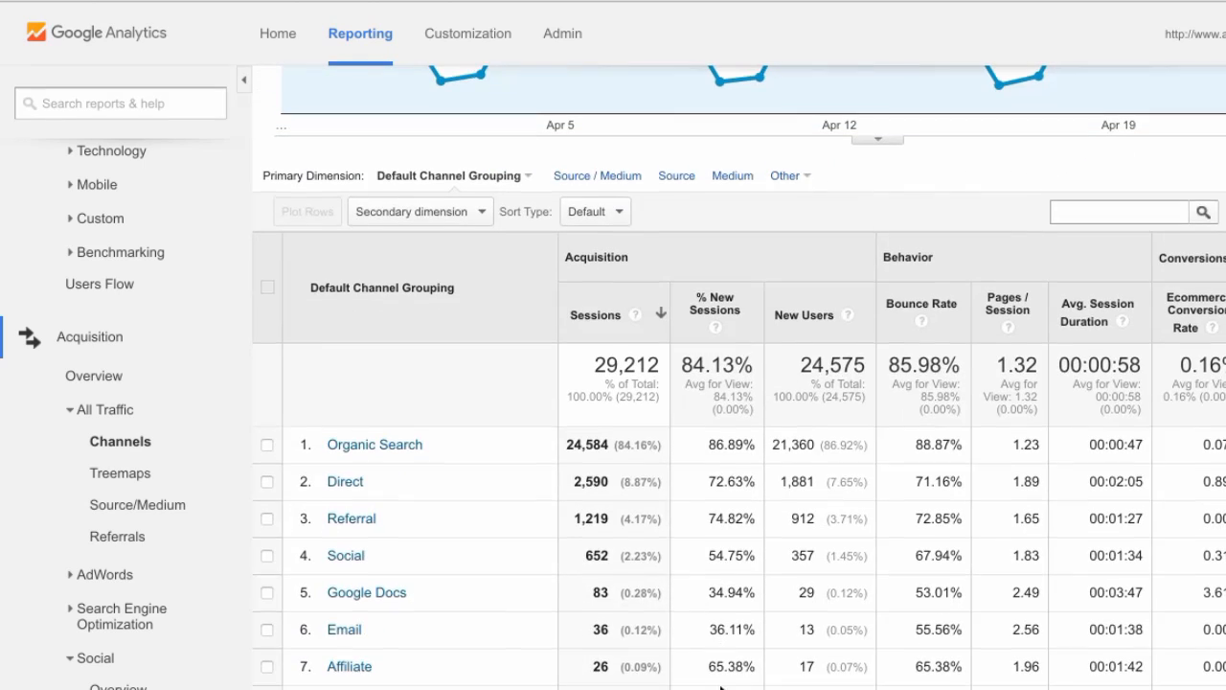
{"action": "mouse_move", "coordinate": [508, 574]}
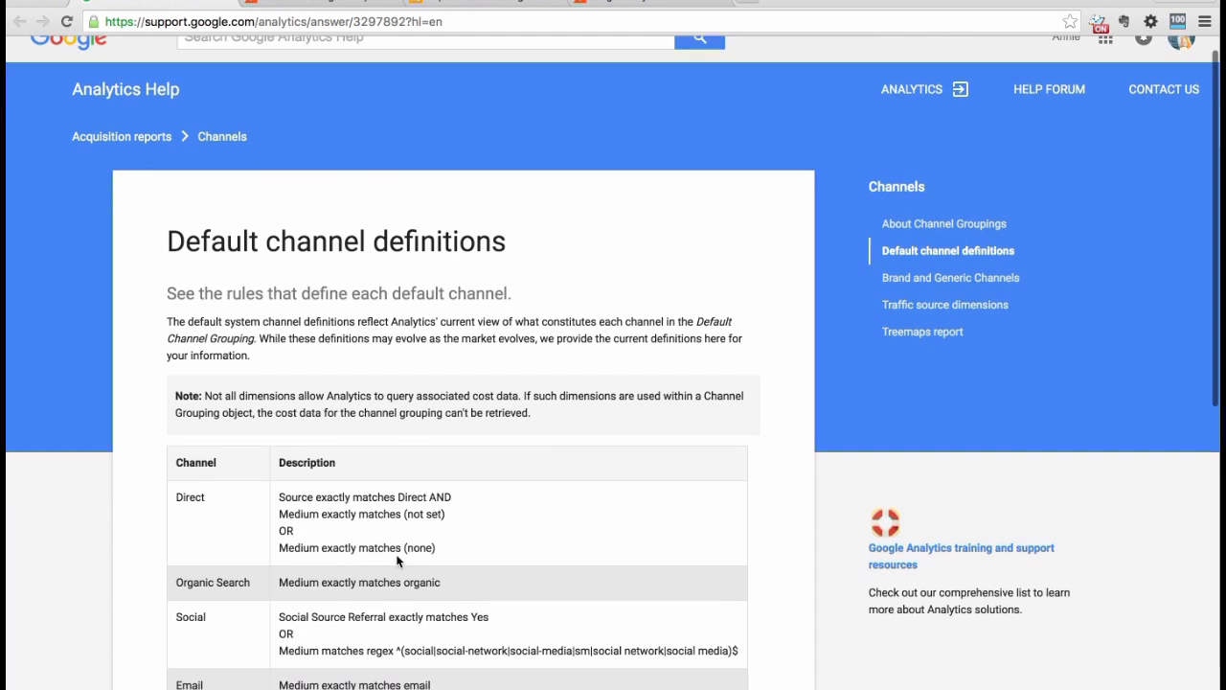
{"action": "scroll", "scroll_direction": "down", "scroll_amount": 3}
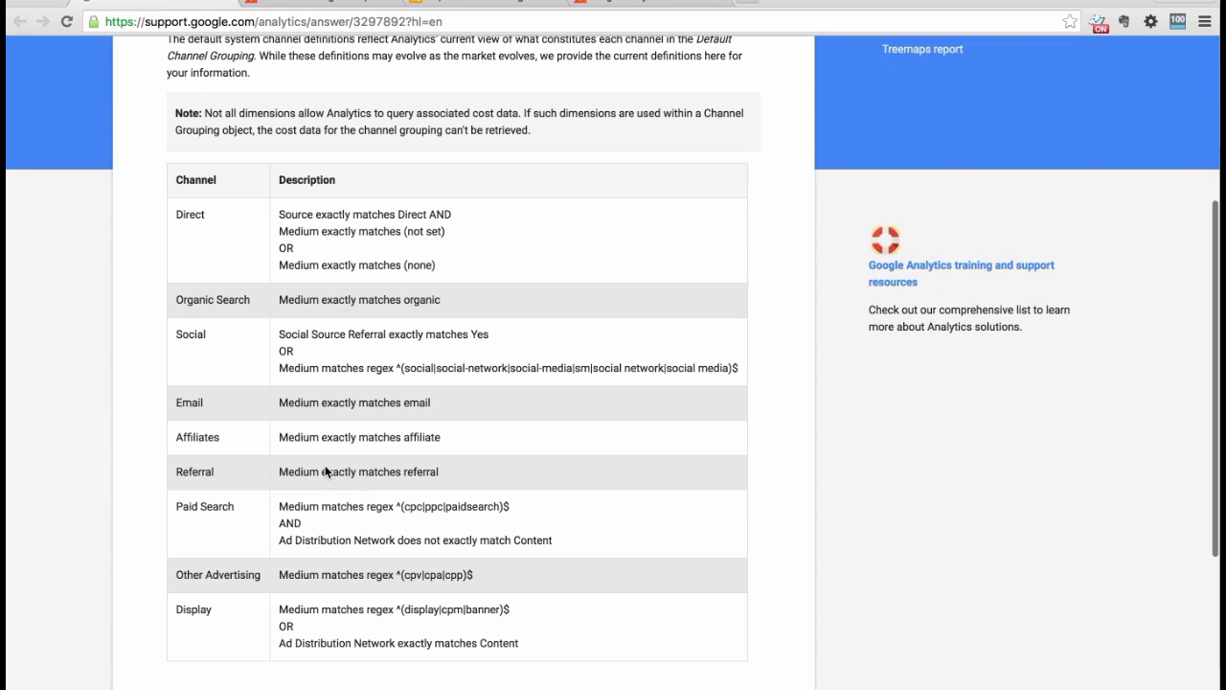
{"action": "scroll", "scroll_direction": "down", "scroll_amount": 3}
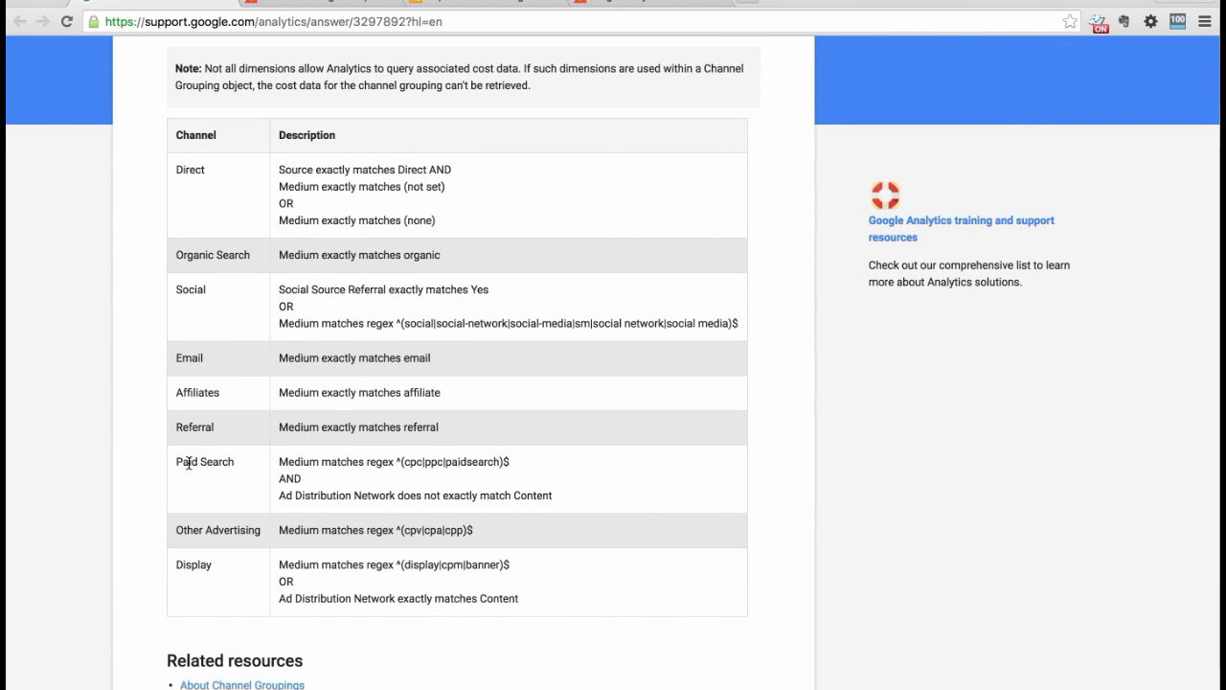
{"action": "mouse_move", "coordinate": [203, 531]}
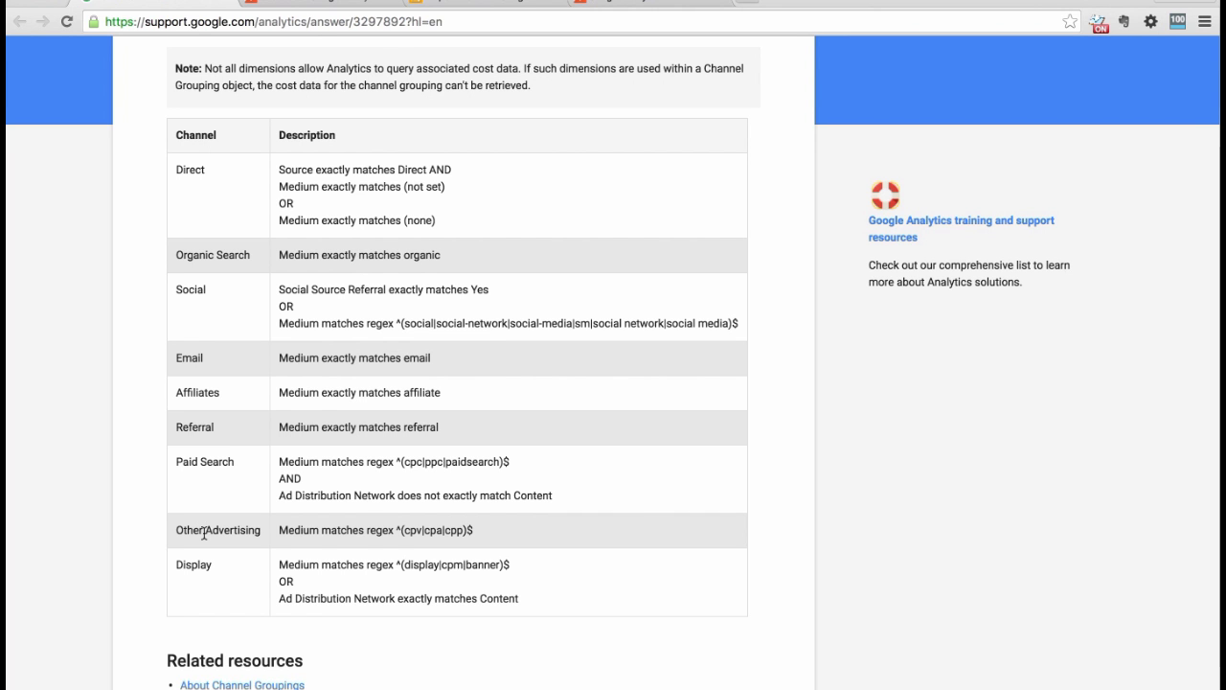
{"action": "scroll", "scroll_direction": "down", "scroll_amount": 3}
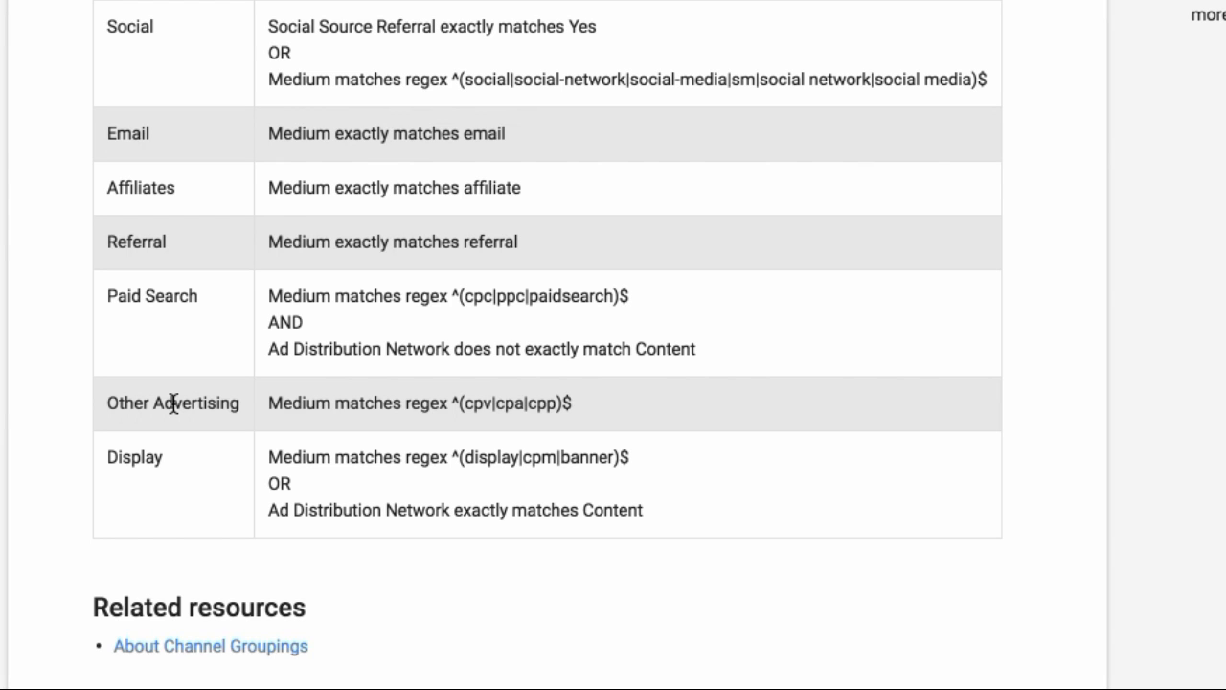
{"action": "mouse_move", "coordinate": [152, 402]}
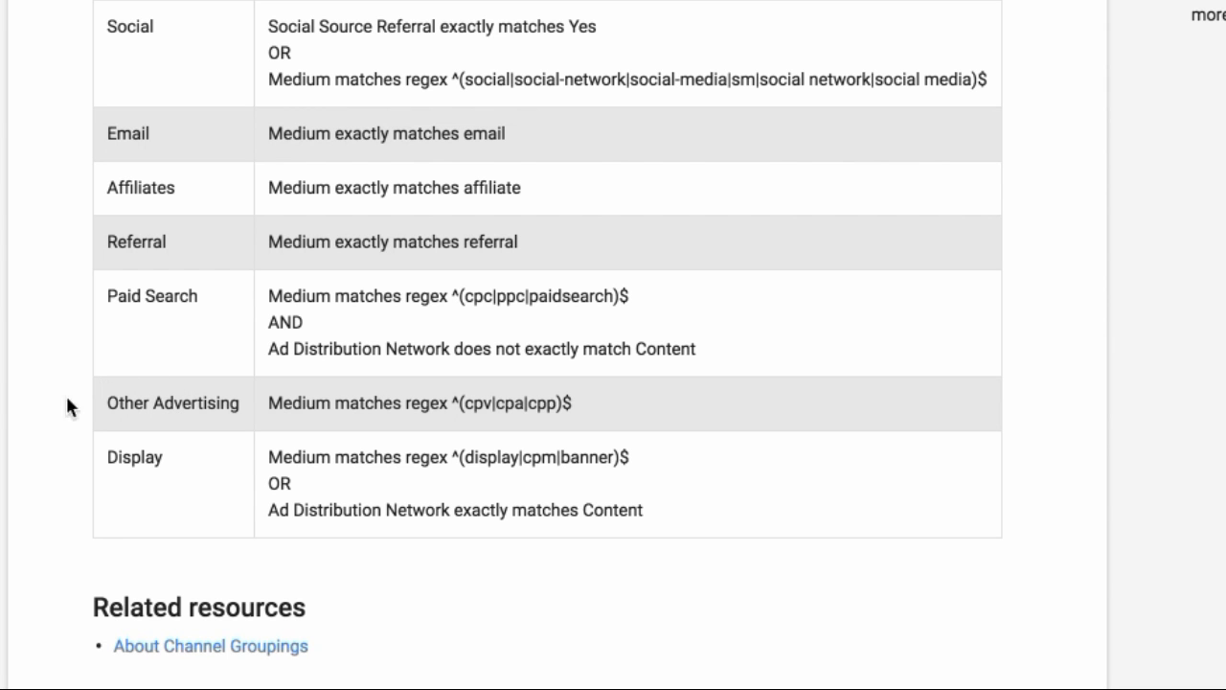
{"action": "mouse_move", "coordinate": [116, 440]}
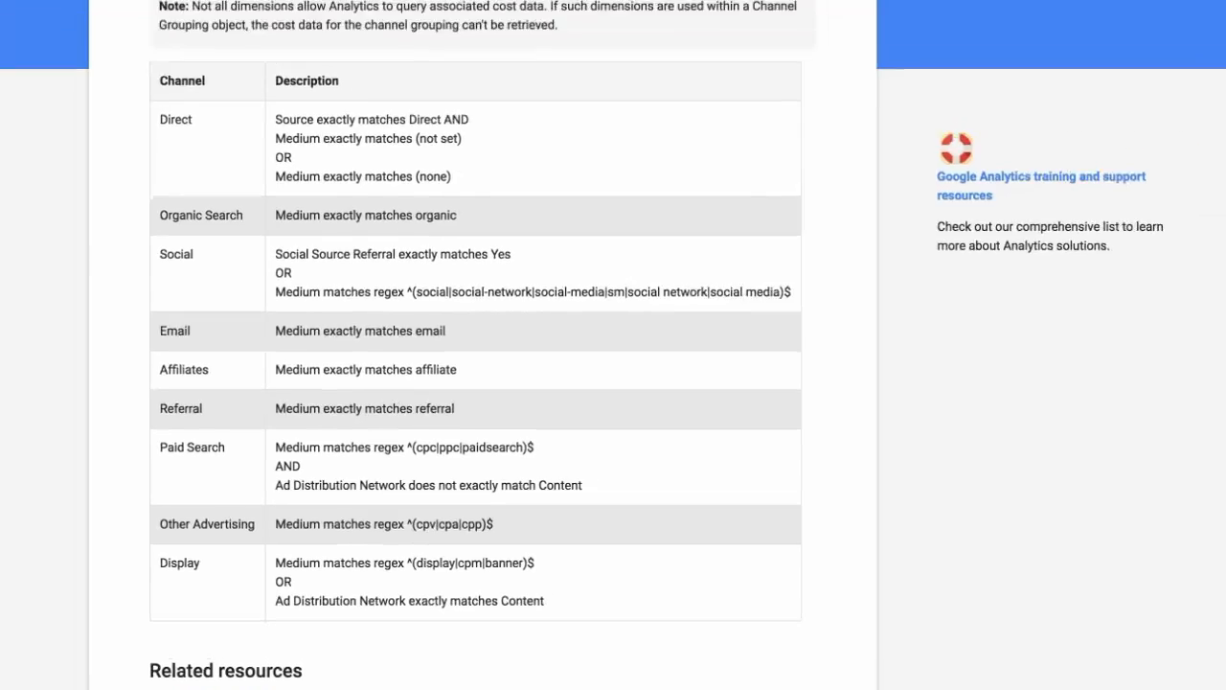
{"action": "left_click", "coordinate": [493, 19]}
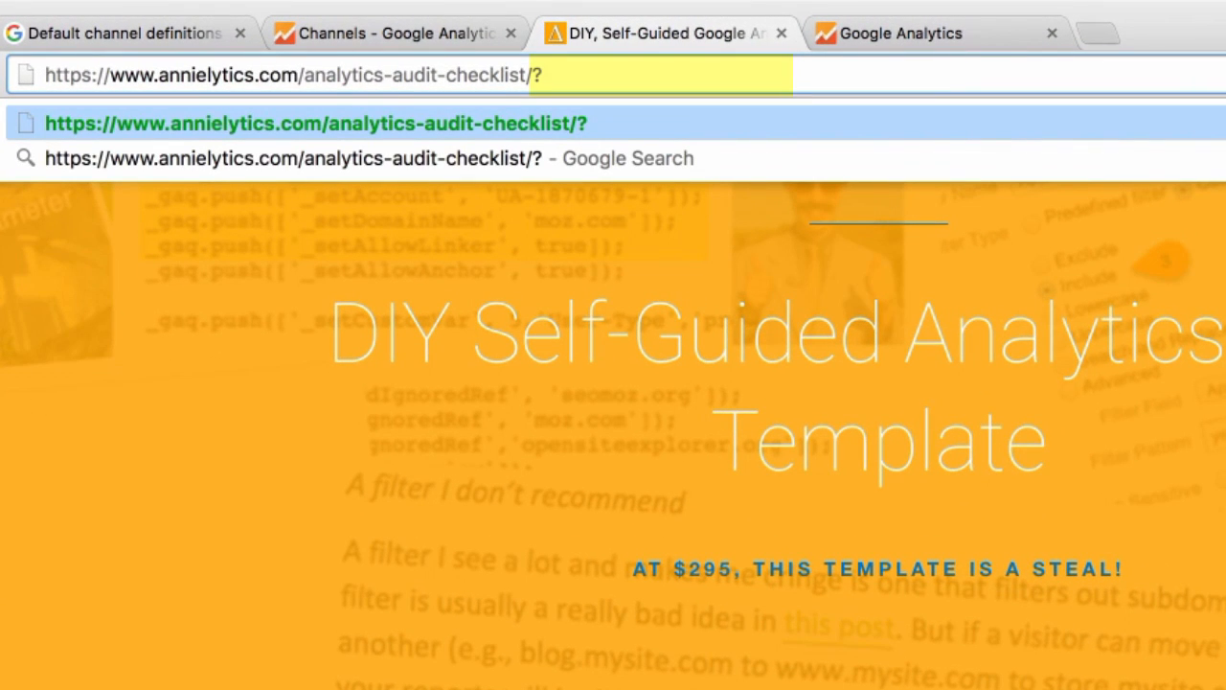
- Append utm_medium=paid+social, utm_source=facebook.com and utm_campaign=test to the site URL
{"action": "type", "text": "utm_"}
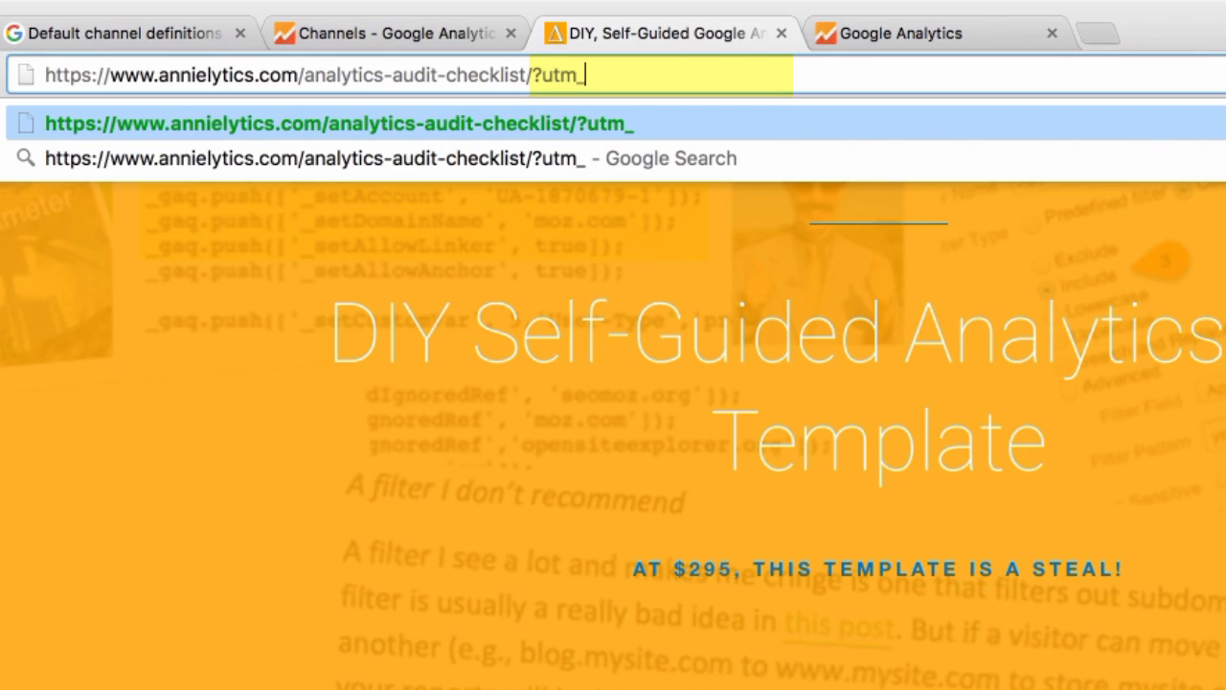
{"action": "type", "text": "medium="}
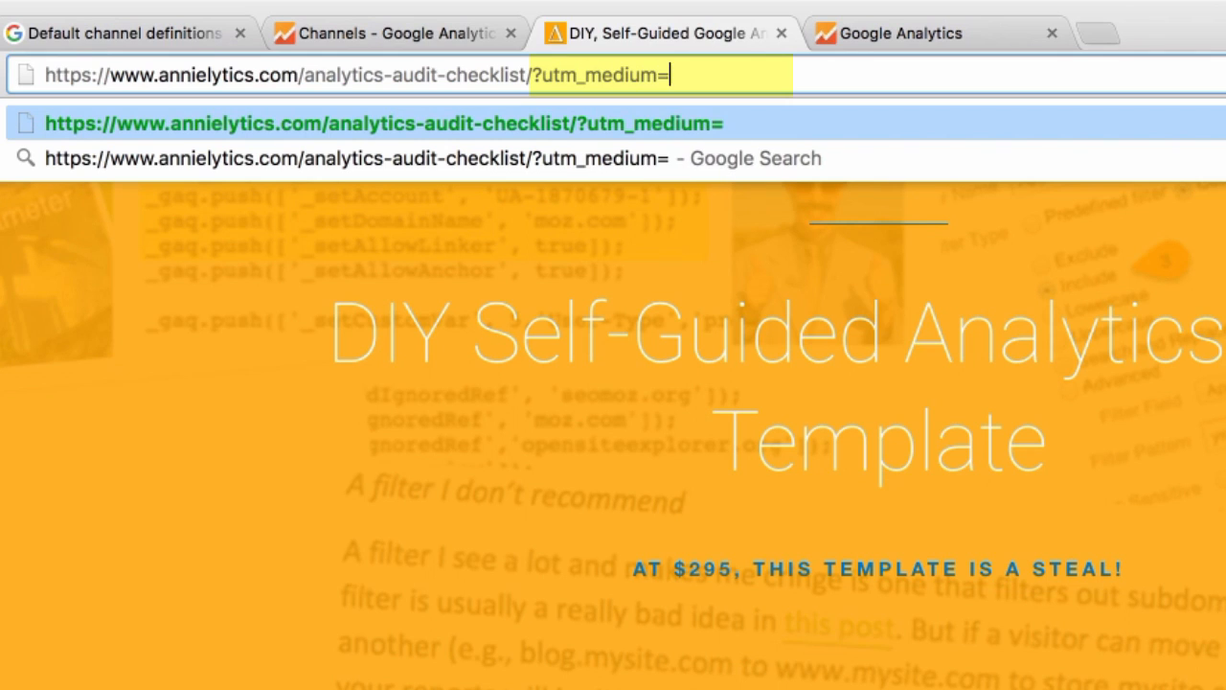
{"action": "type", "text": "paid"}
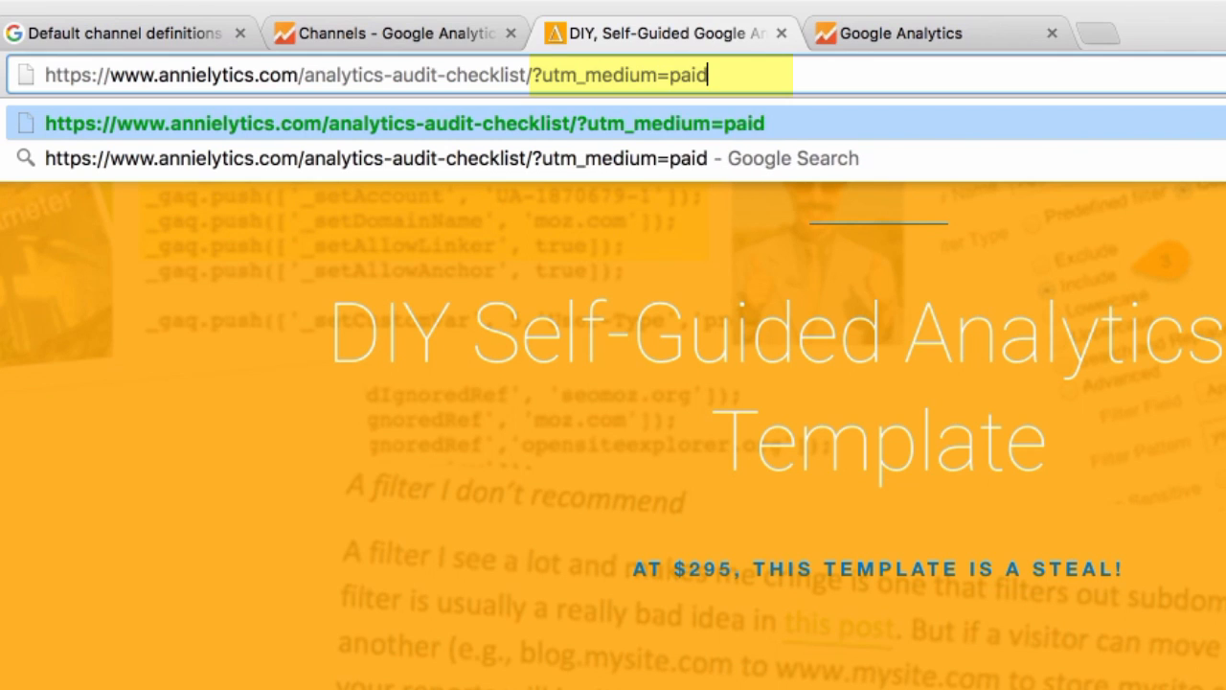
{"action": "type", "text": "+social"}
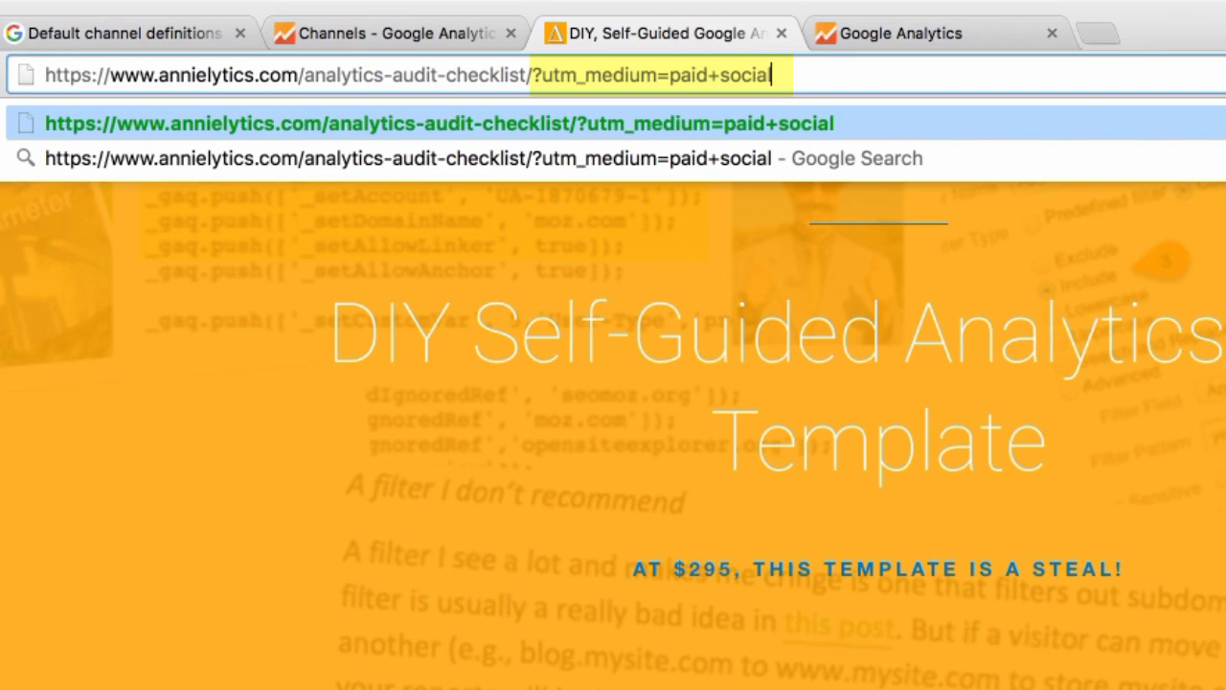
{"action": "type", "text": "&u"}
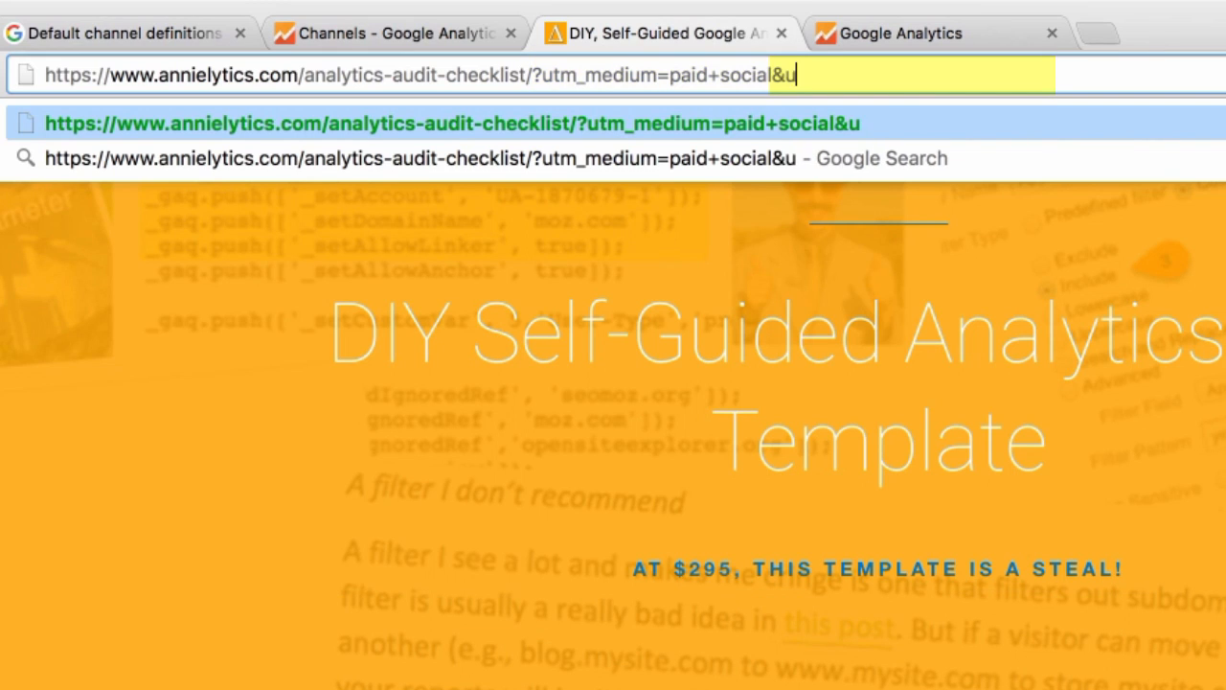
{"action": "type", "text": "tm_source="}
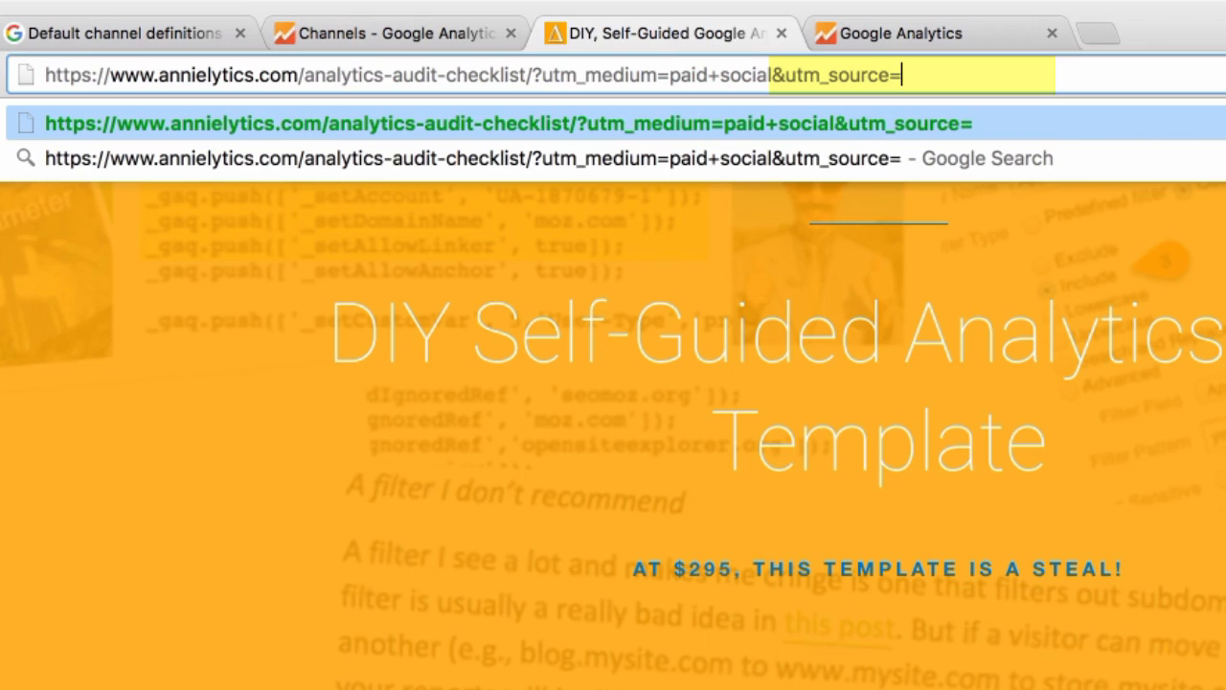
{"action": "type", "text": "facebook.co"}
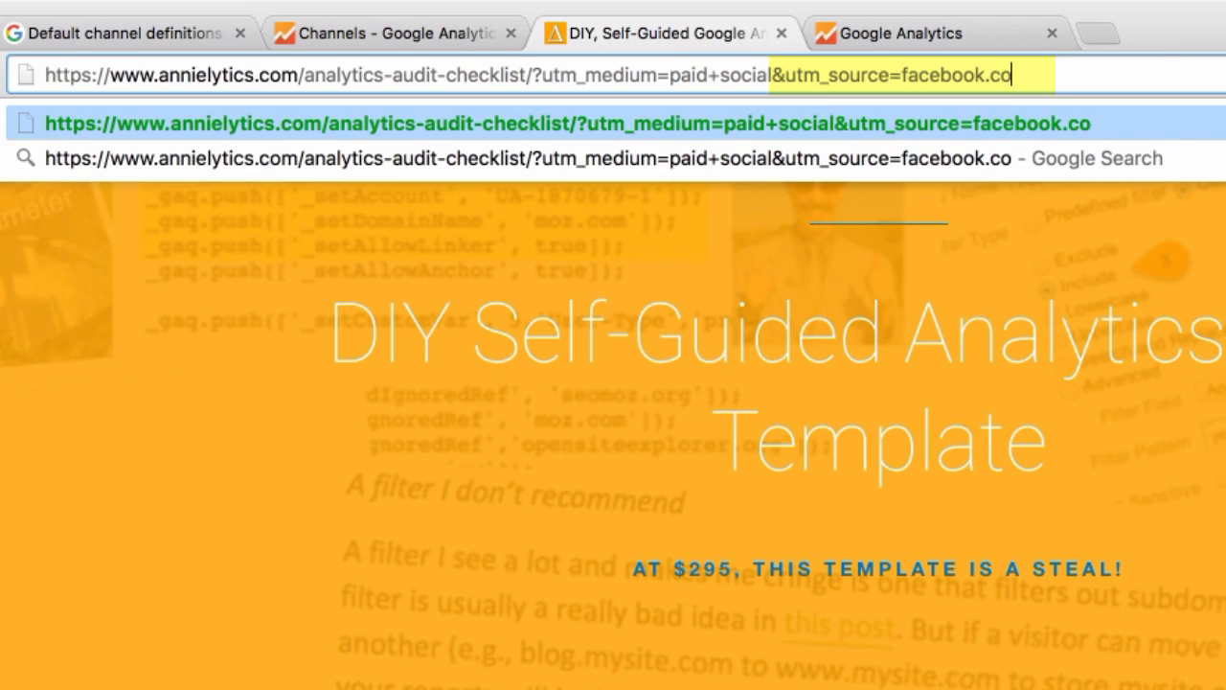
{"action": "type", "text": "m&"}
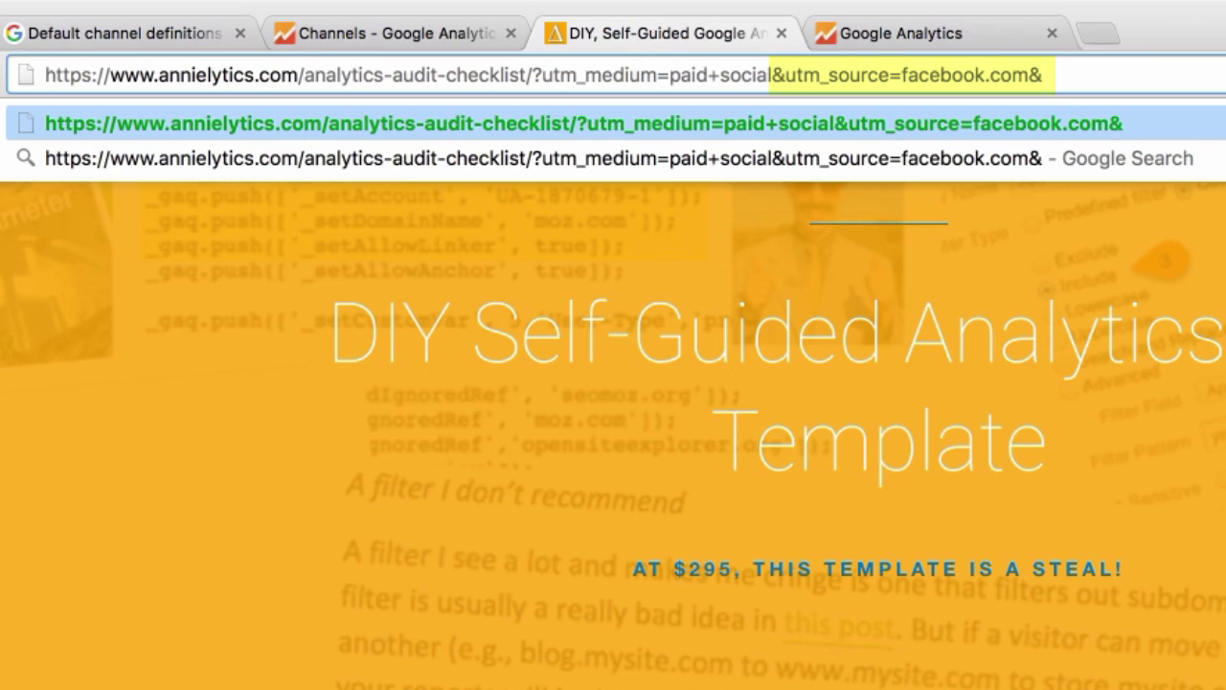
{"action": "type", "text": "u"}
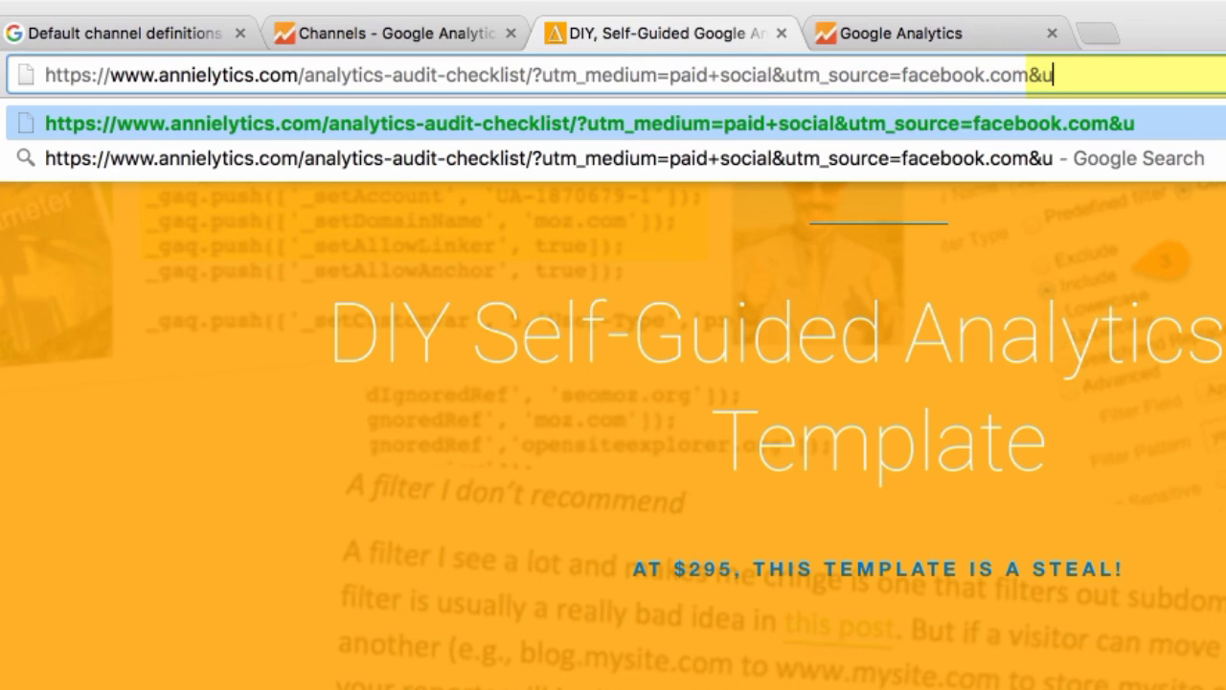
{"action": "type", "text": "tm_campaign"}
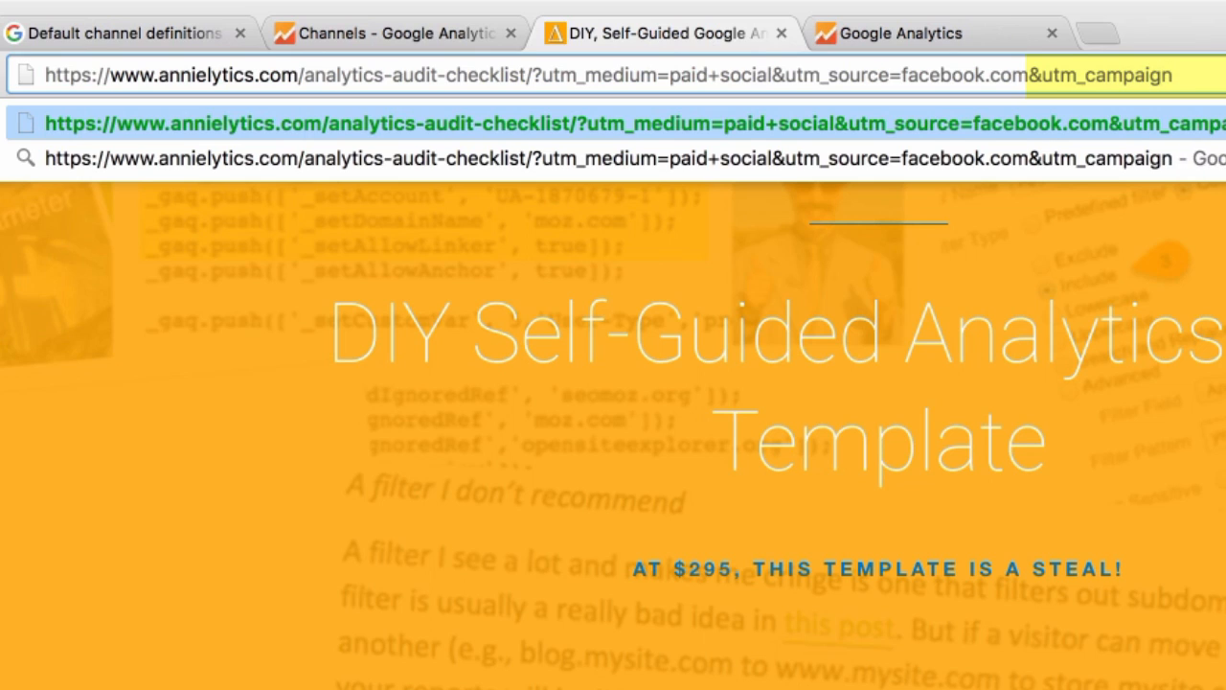
{"action": "type", "text": "=test"}
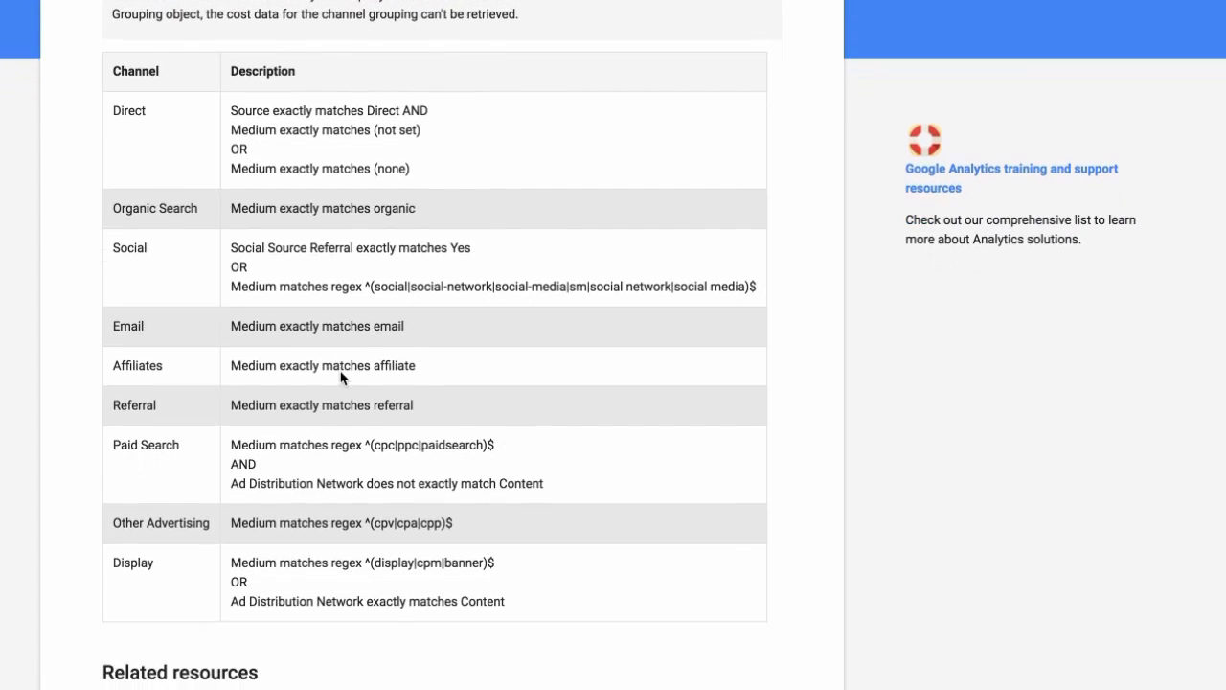
- Scroll back up through the default channel definitions table
{"action": "scroll", "scroll_direction": "up", "scroll_amount": 3}
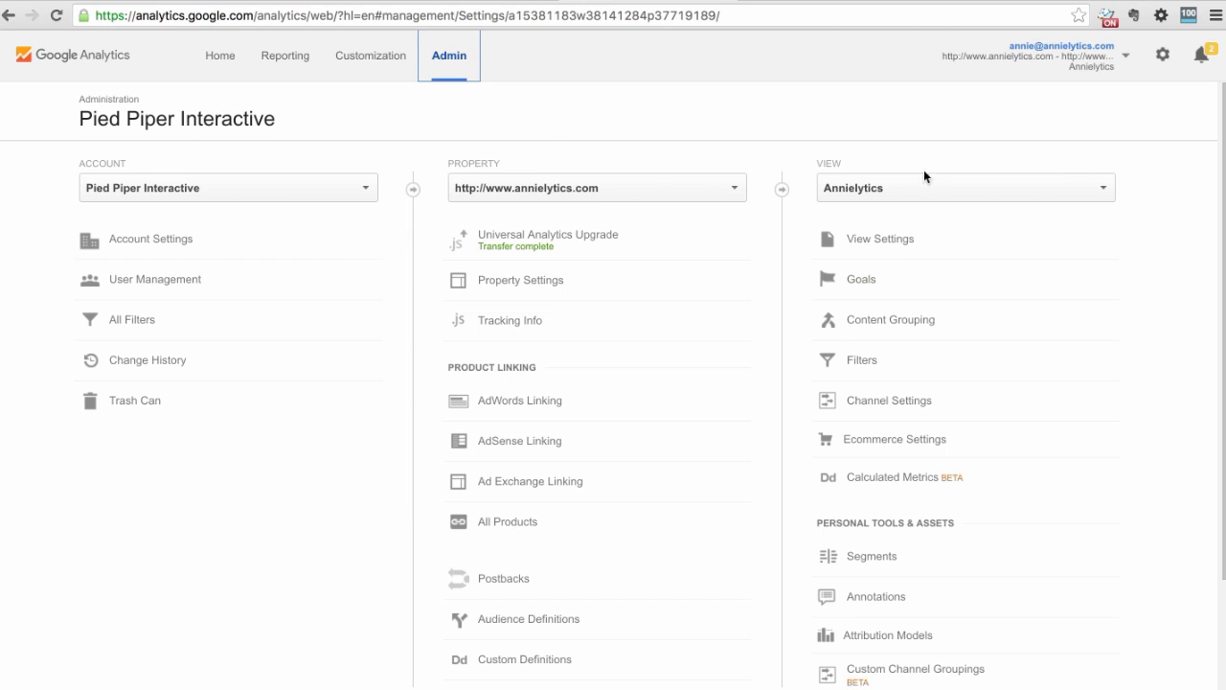
- Under the Annielytics view in Admin, go to Channel Settings > Channel Grouping
{"action": "scroll", "scroll_direction": "down", "scroll_amount": 3}
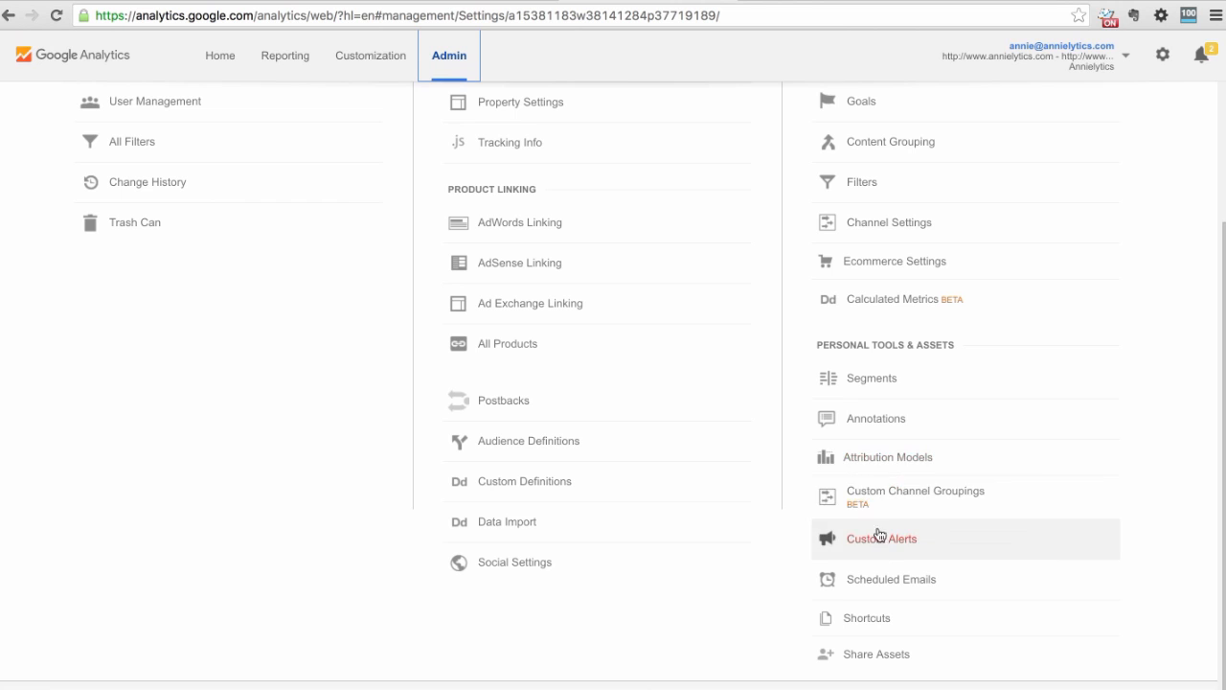
{"action": "mouse_move", "coordinate": [898, 532]}
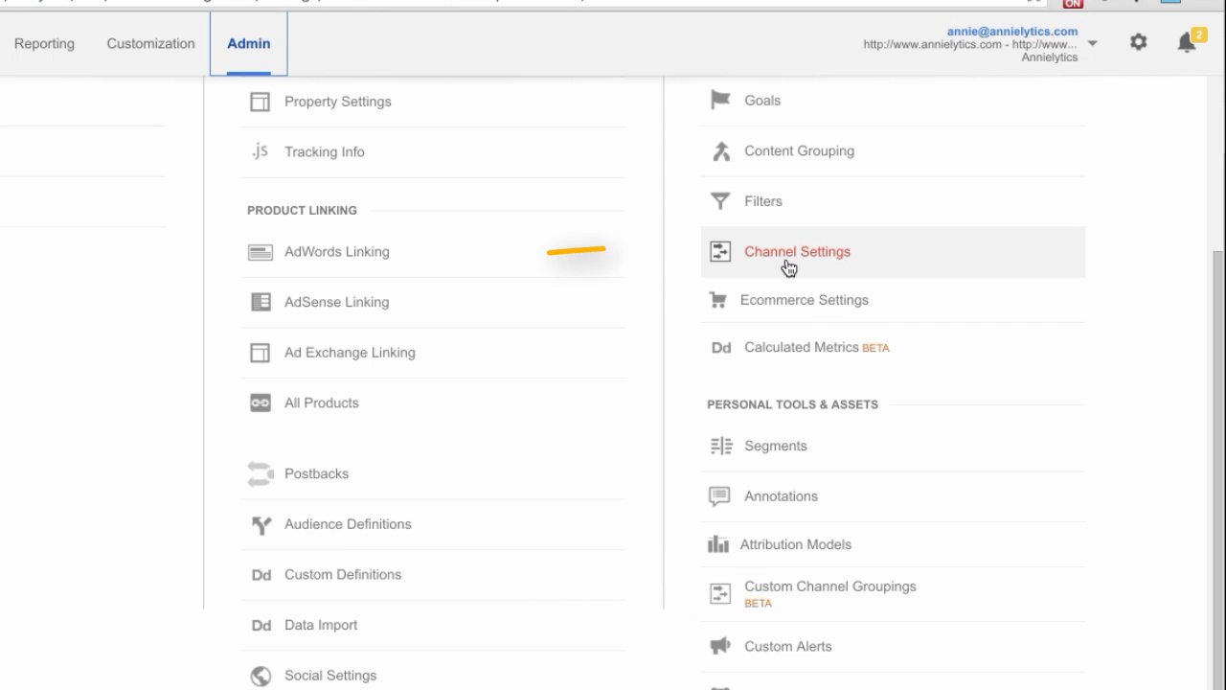
{"action": "left_click", "coordinate": [796, 251]}
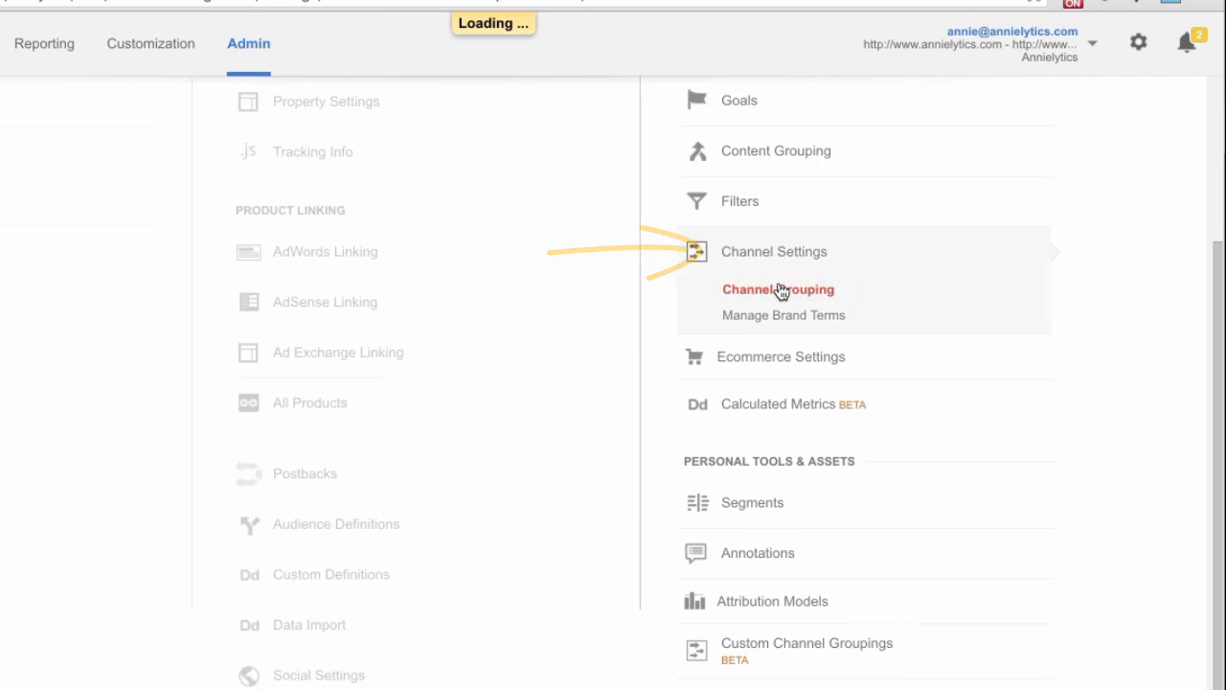
{"action": "left_click", "coordinate": [777, 290]}
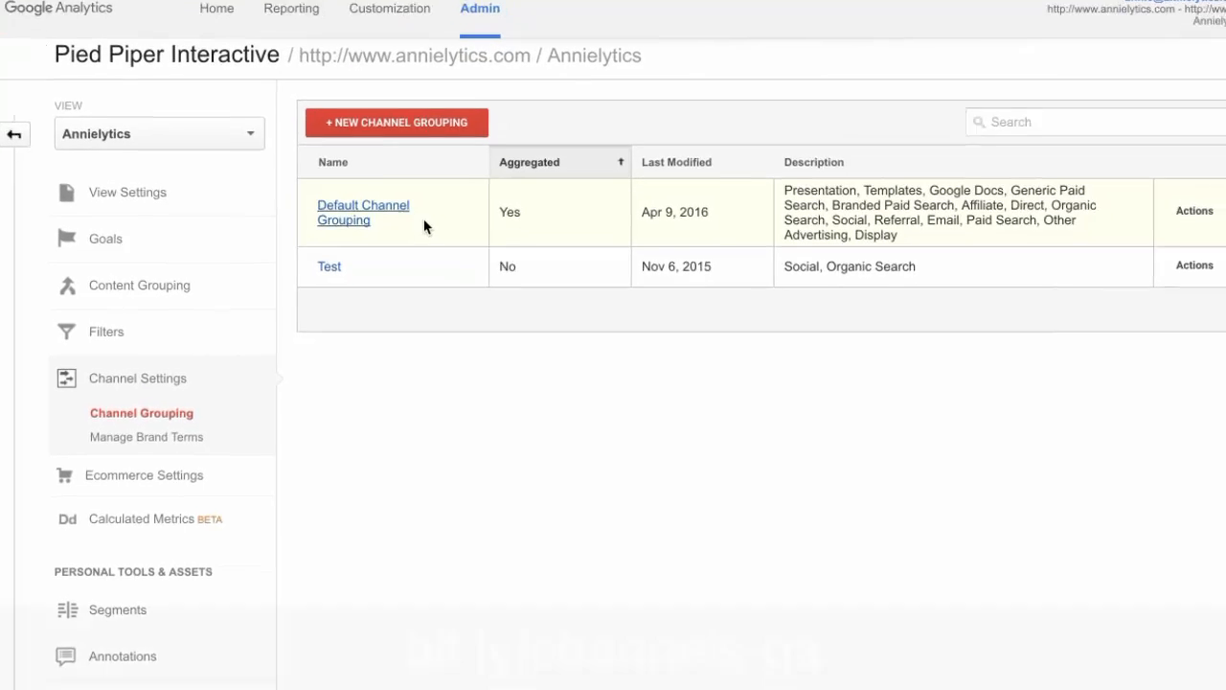
{"action": "scroll", "scroll_direction": "down", "scroll_amount": 3}
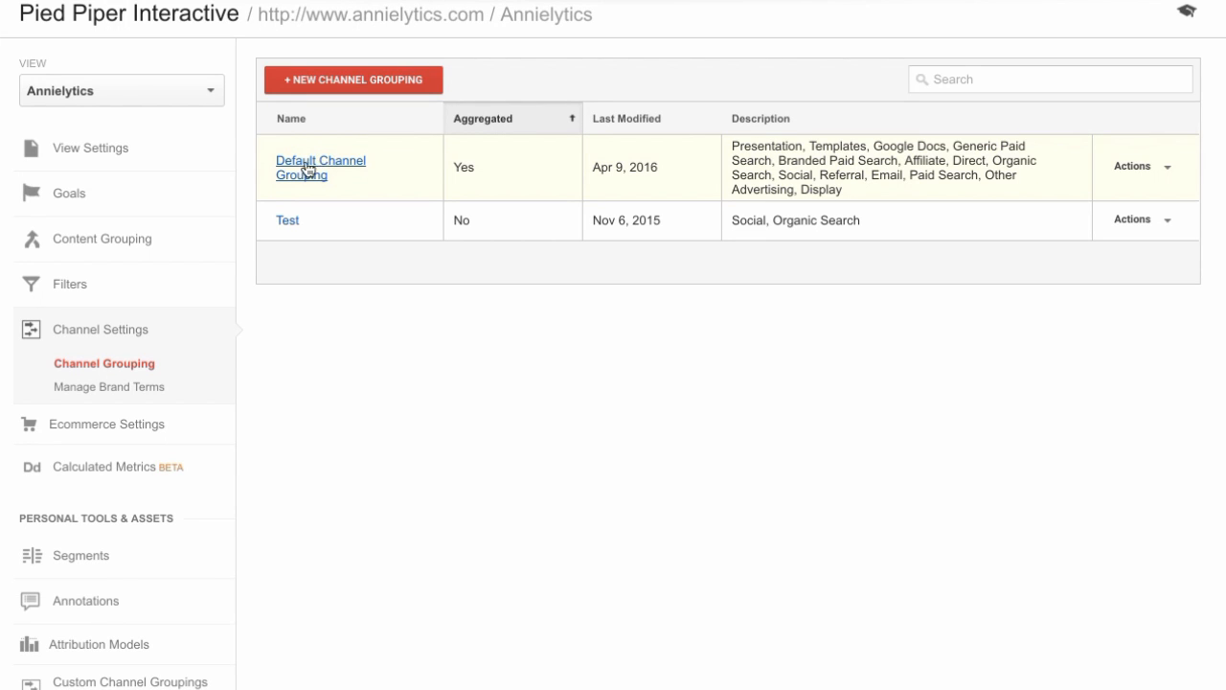
{"action": "mouse_move", "coordinate": [304, 171]}
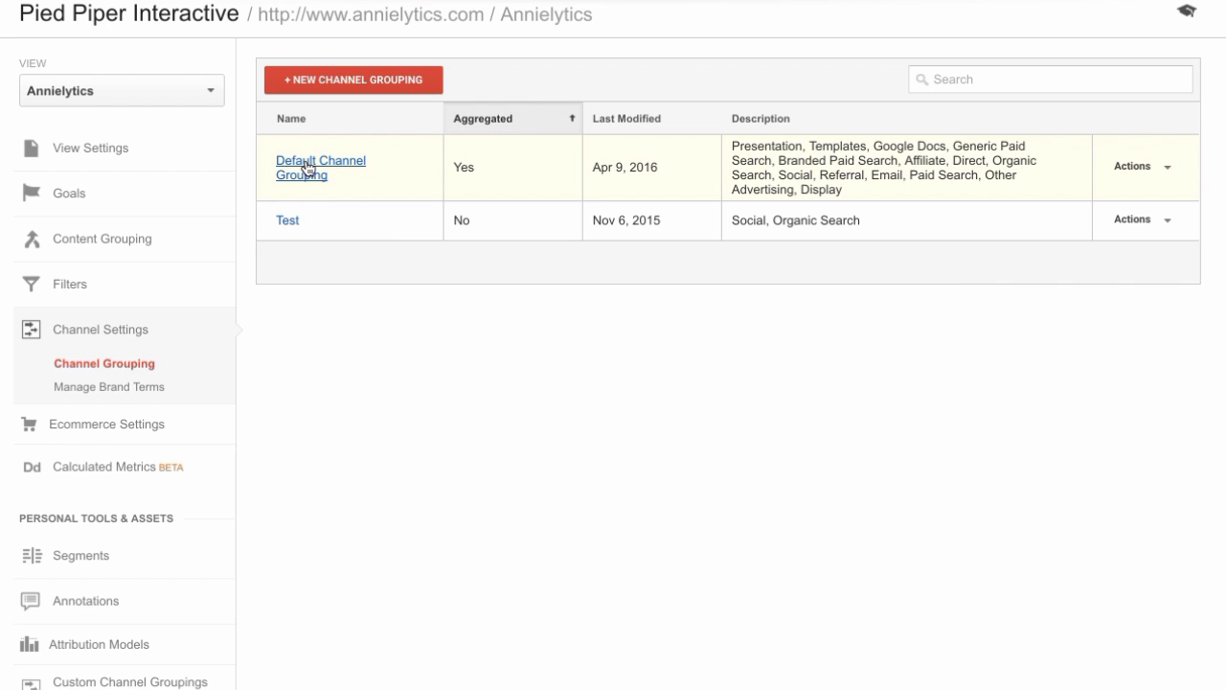
- Define a 'Paid Social' channel matching medium regex 'paid social', coloured red
{"action": "left_click", "coordinate": [321, 166]}
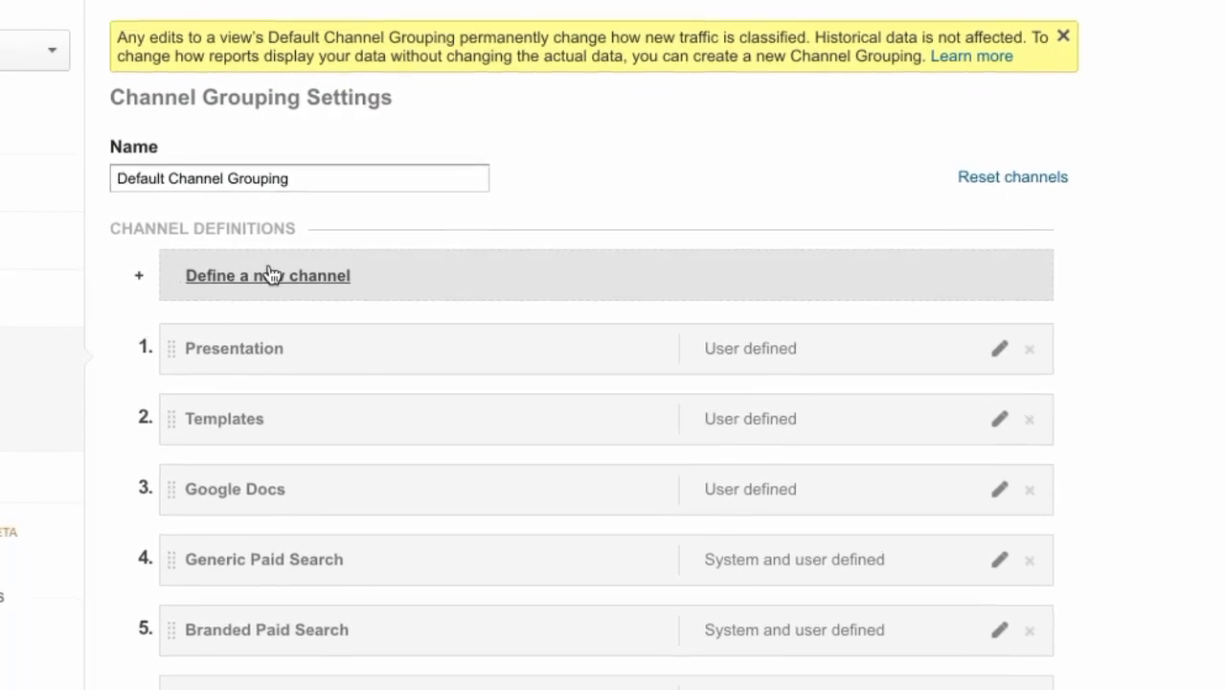
{"action": "left_click", "coordinate": [268, 275]}
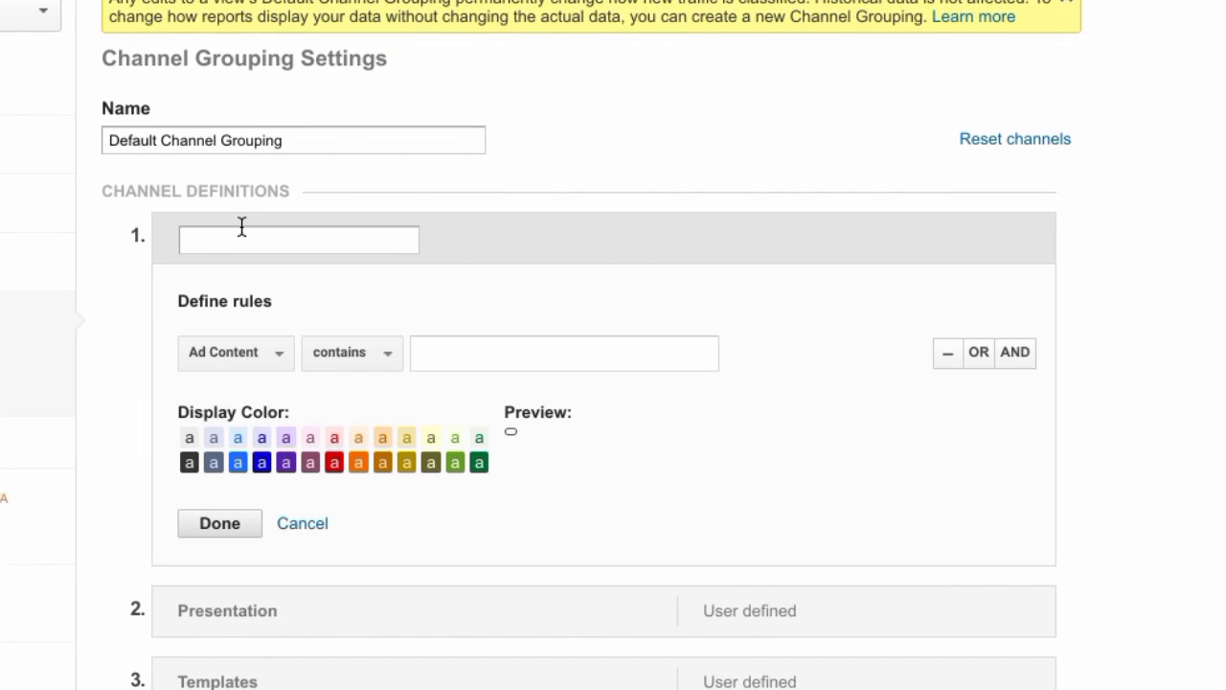
{"action": "left_click", "coordinate": [298, 240]}
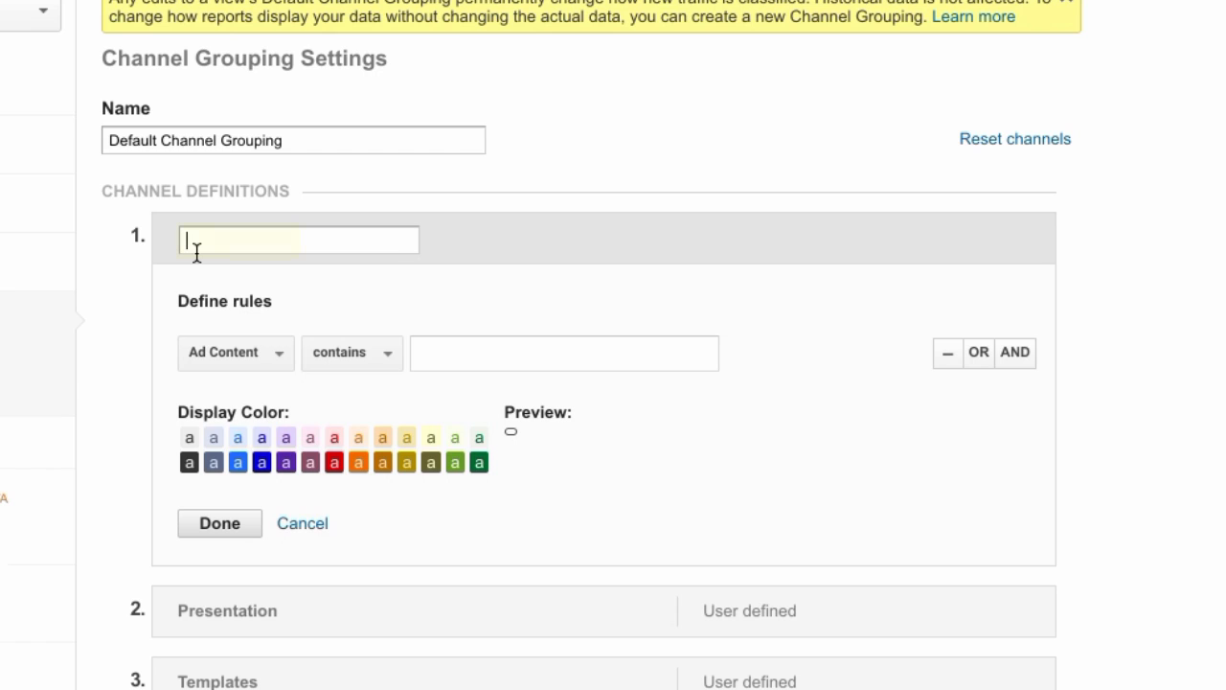
{"action": "type", "text": "Paid Socia"}
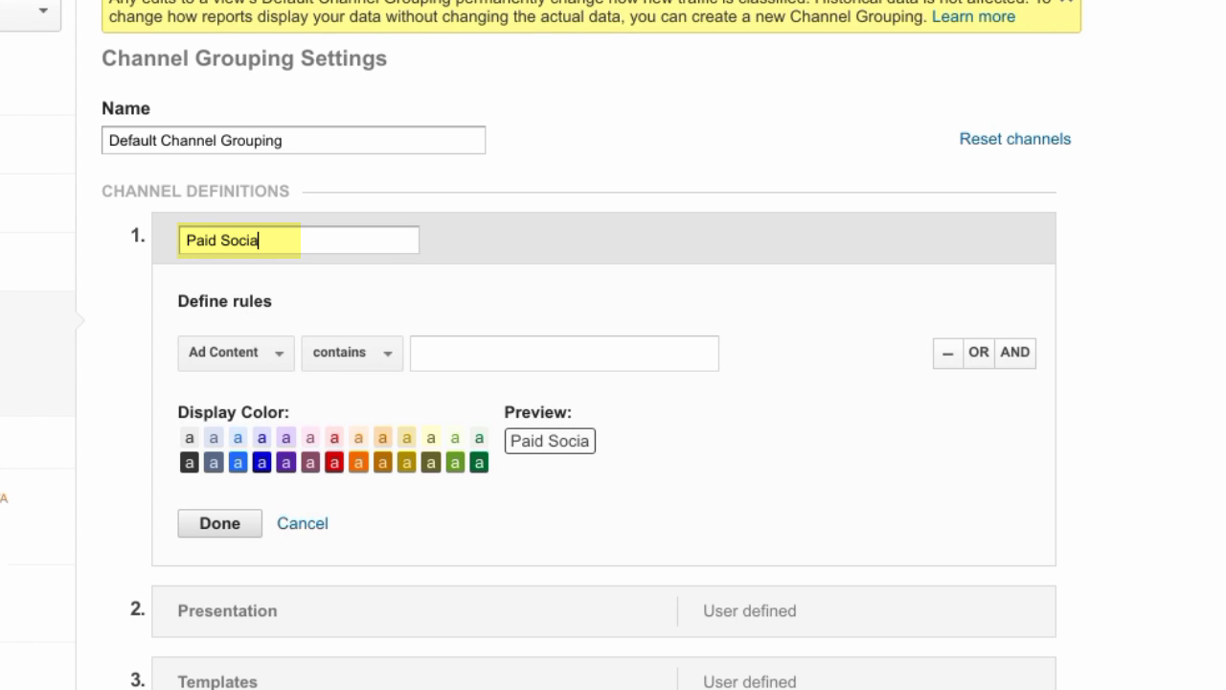
{"action": "type", "text": "l"}
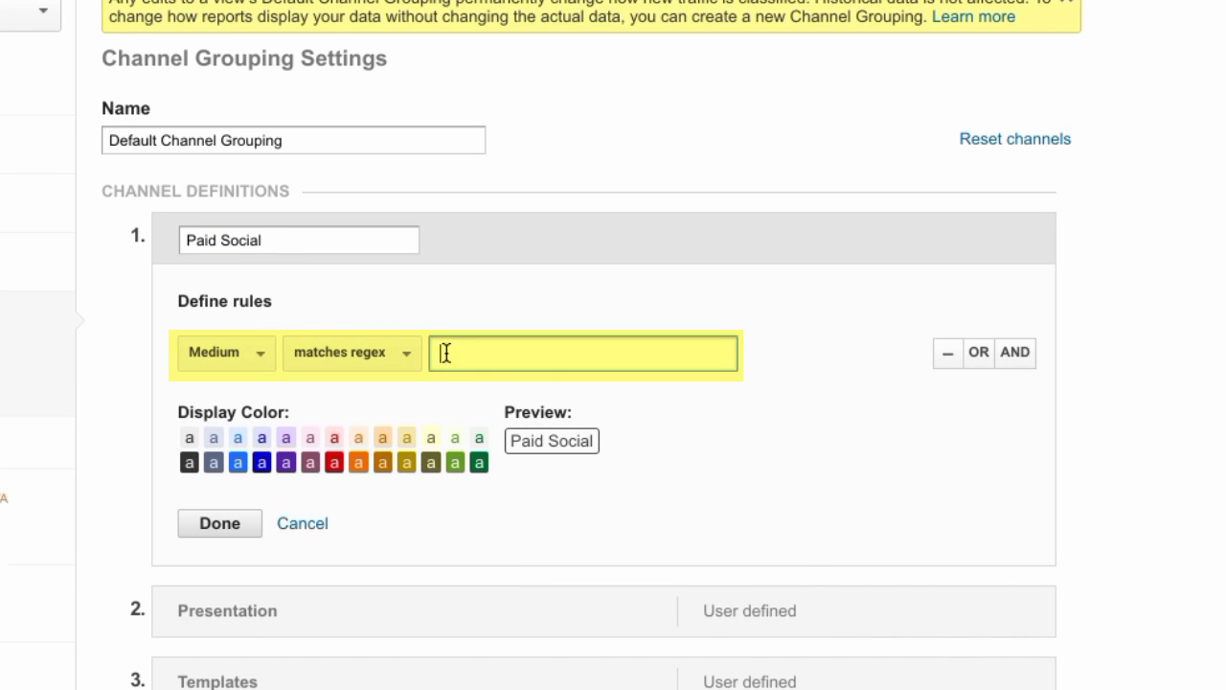
{"action": "type", "text": "paid social"}
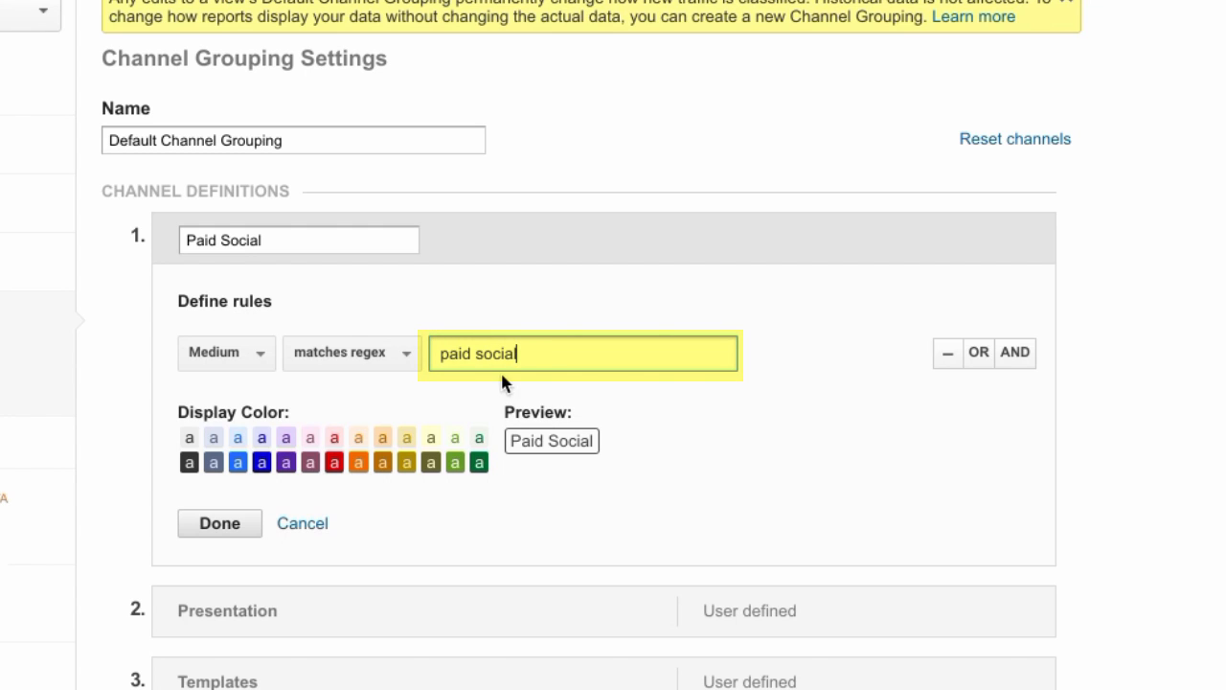
{"action": "mouse_move", "coordinate": [561, 349]}
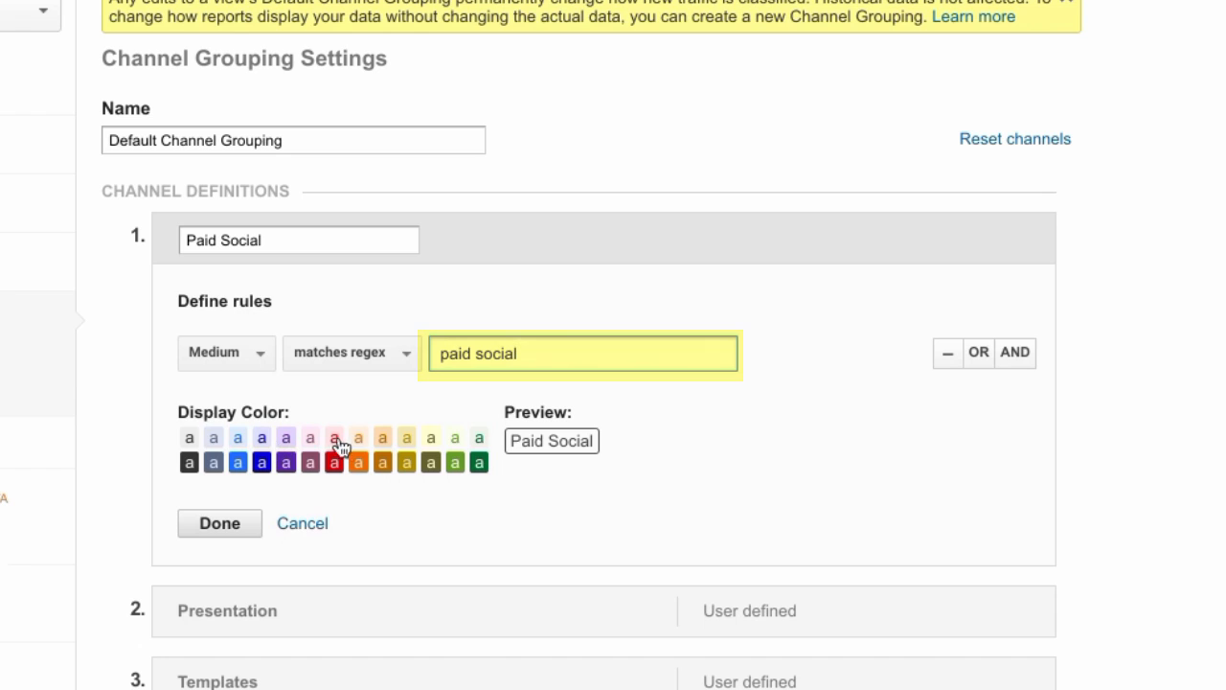
{"action": "left_click", "coordinate": [332, 463]}
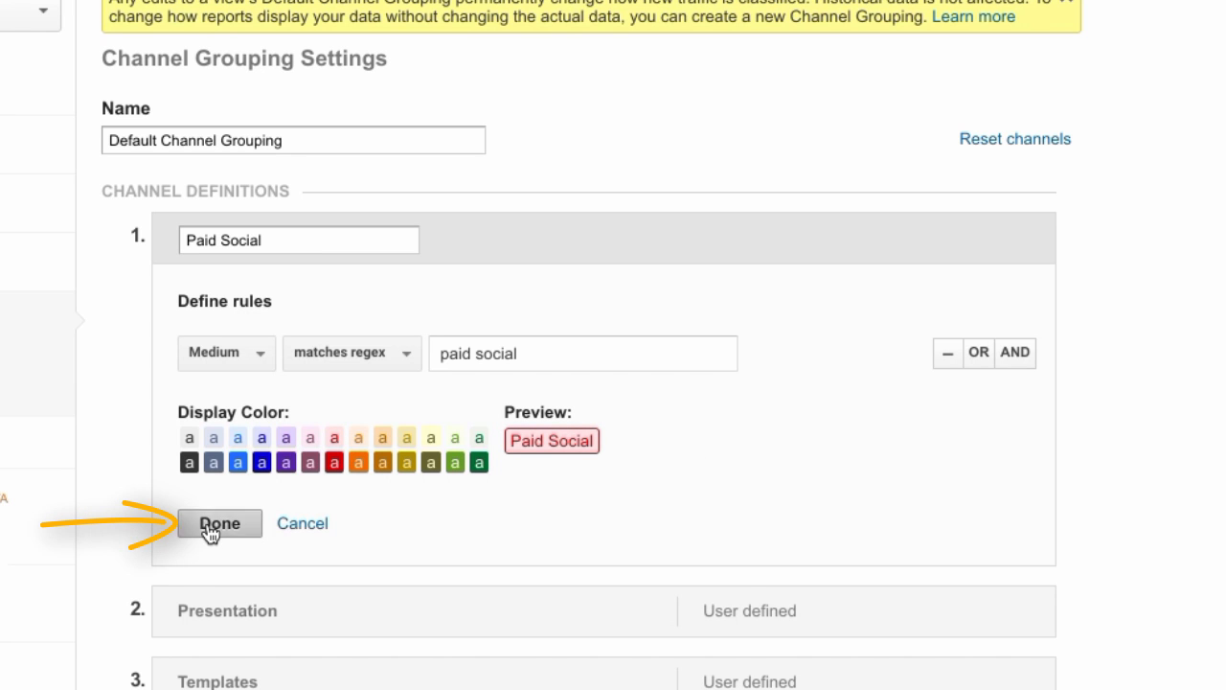
{"action": "left_click", "coordinate": [219, 523]}
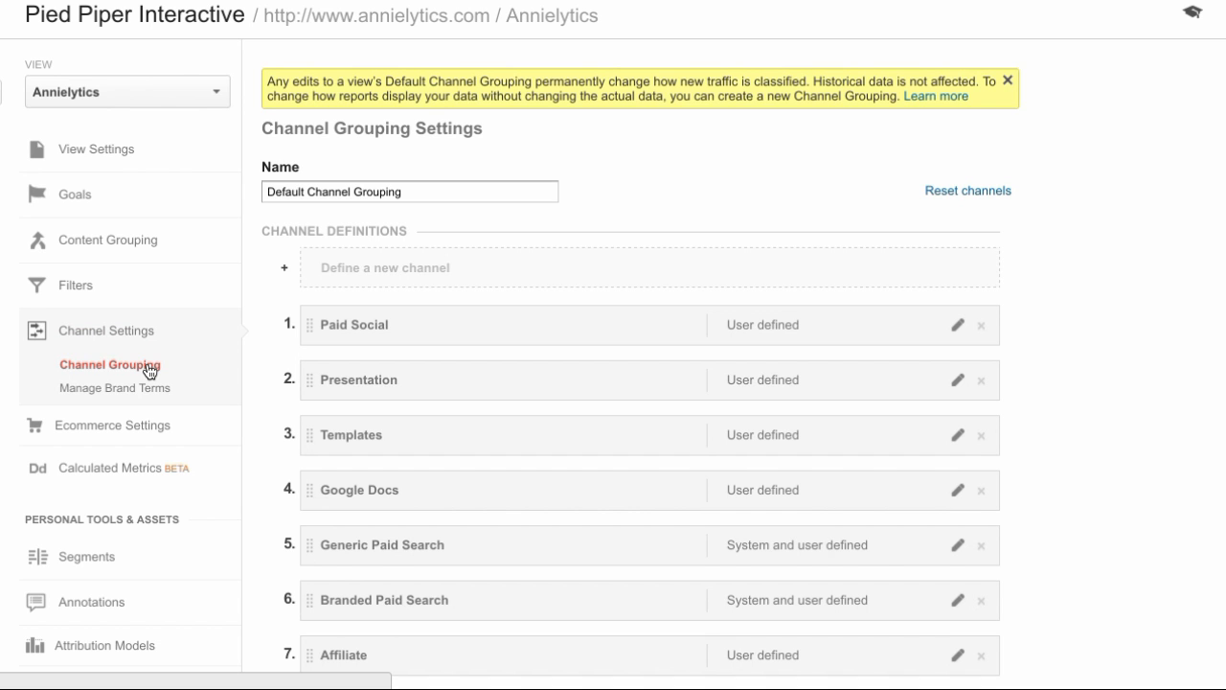
- Scroll the Default Channel Grouping channel list showing Paid Social
{"action": "scroll", "scroll_direction": "down", "scroll_amount": 3}
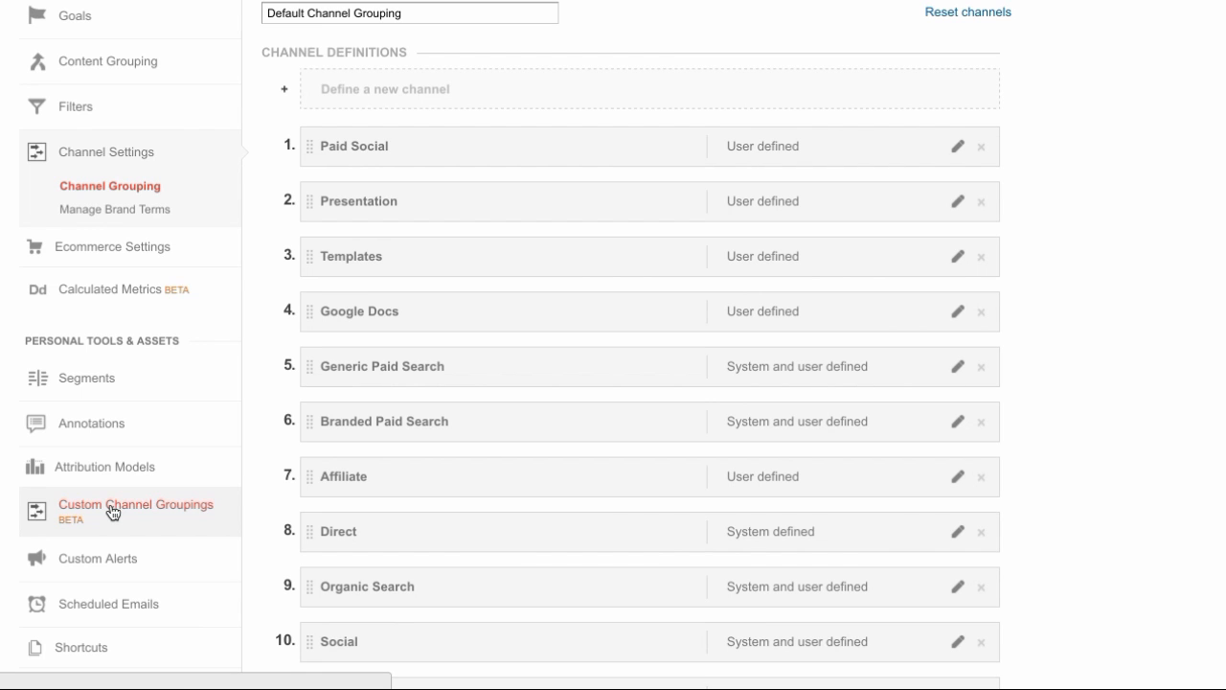
{"action": "mouse_move", "coordinate": [869, 148]}
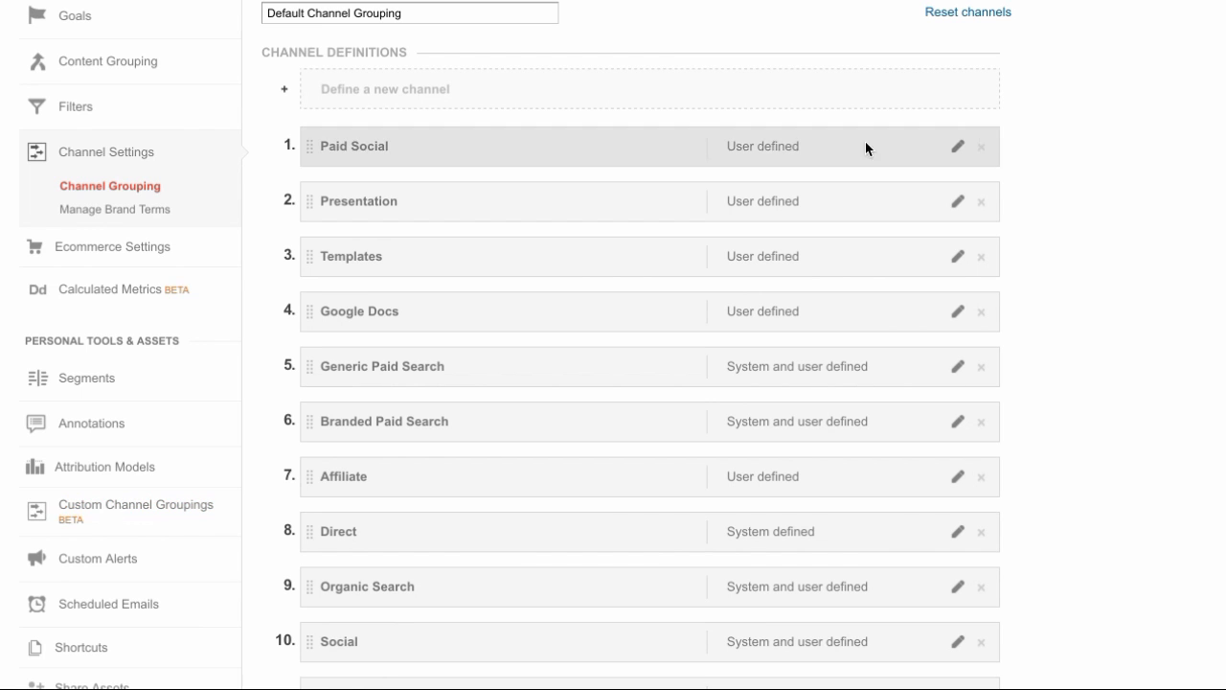
{"action": "mouse_move", "coordinate": [482, 142]}
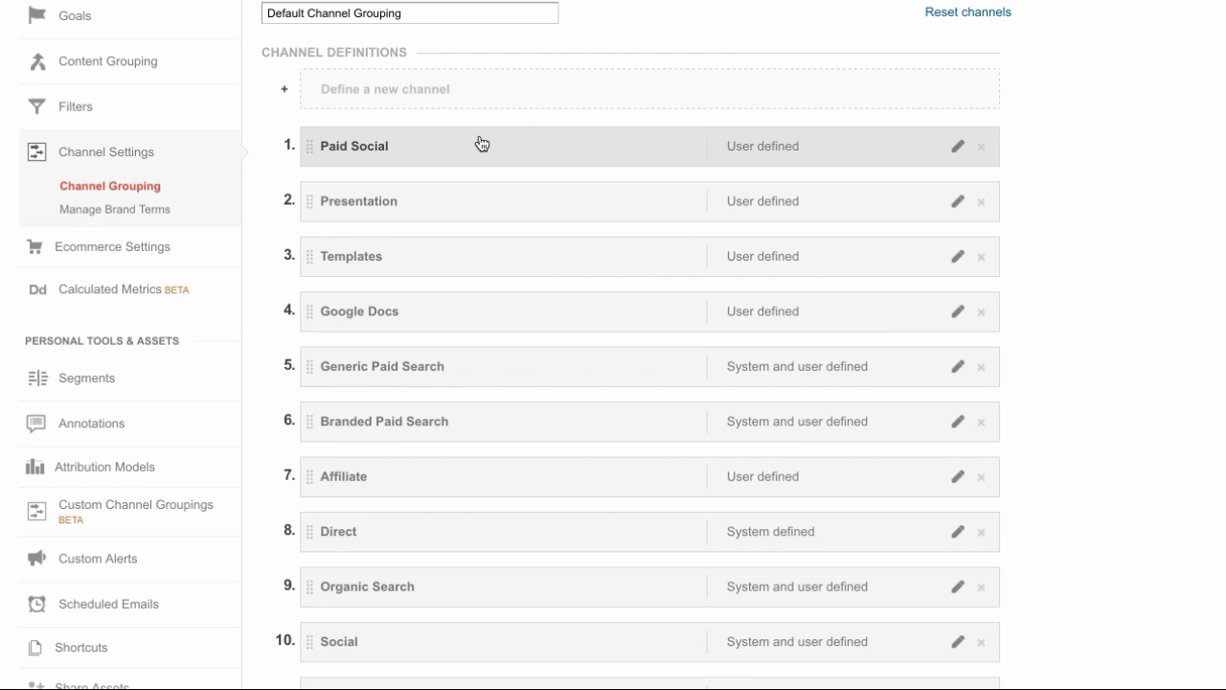
{"action": "mouse_move", "coordinate": [385, 156]}
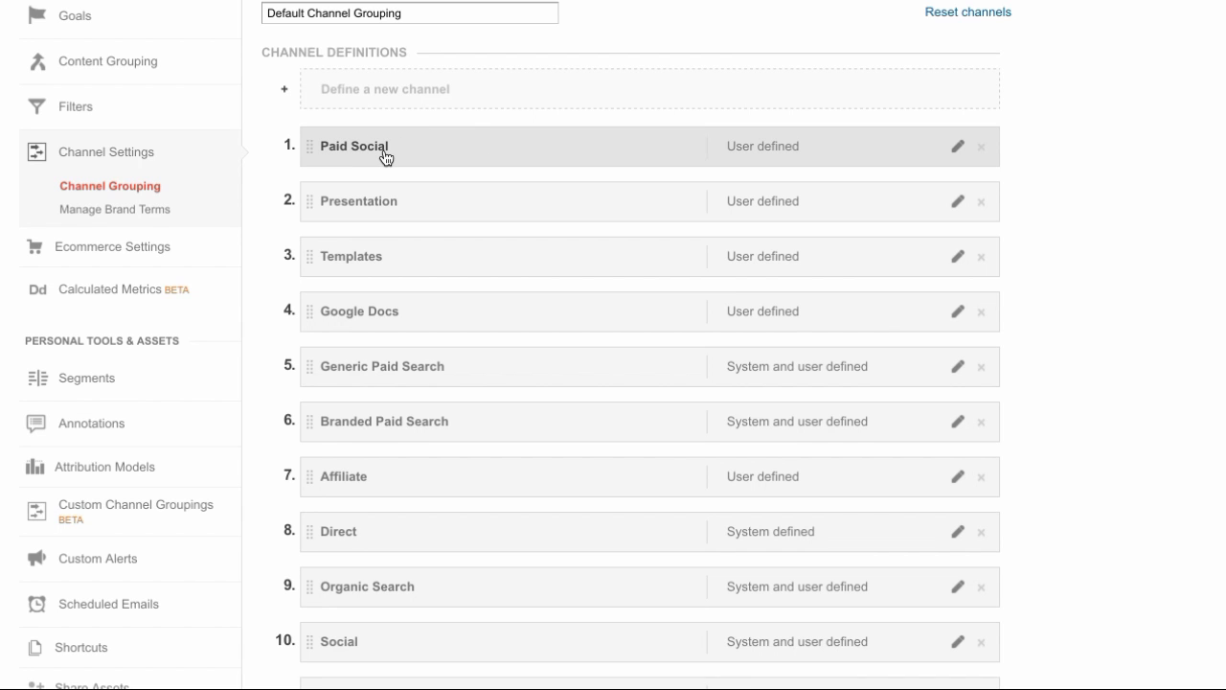
{"action": "mouse_move", "coordinate": [388, 152]}
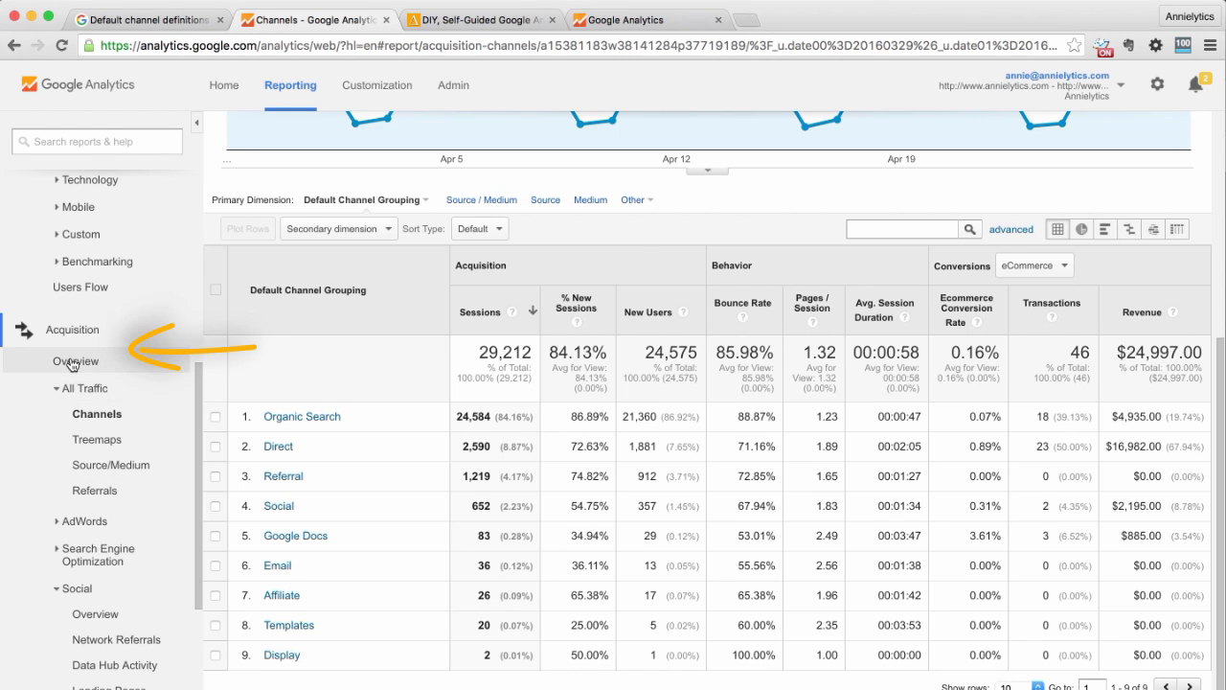
- Open Acquisition Overview and expand Conversions > Multi-Channel Funnels in the sidebar
{"action": "left_click", "coordinate": [75, 361]}
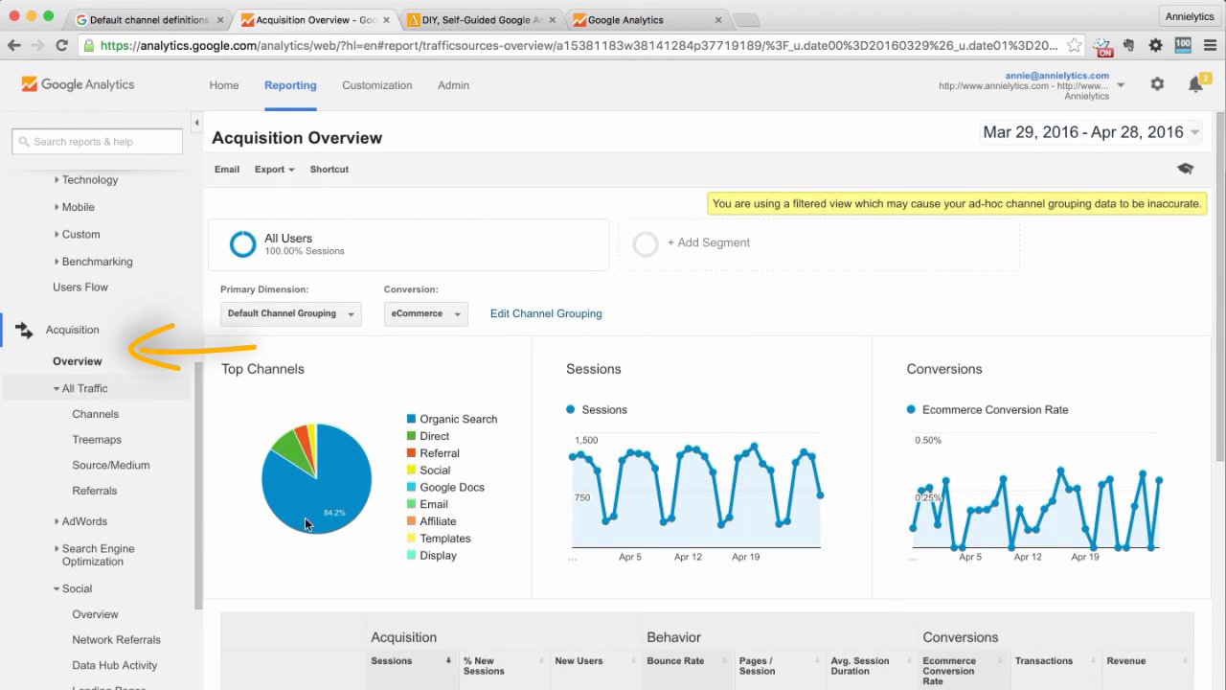
{"action": "scroll", "scroll_direction": "down", "scroll_amount": 3}
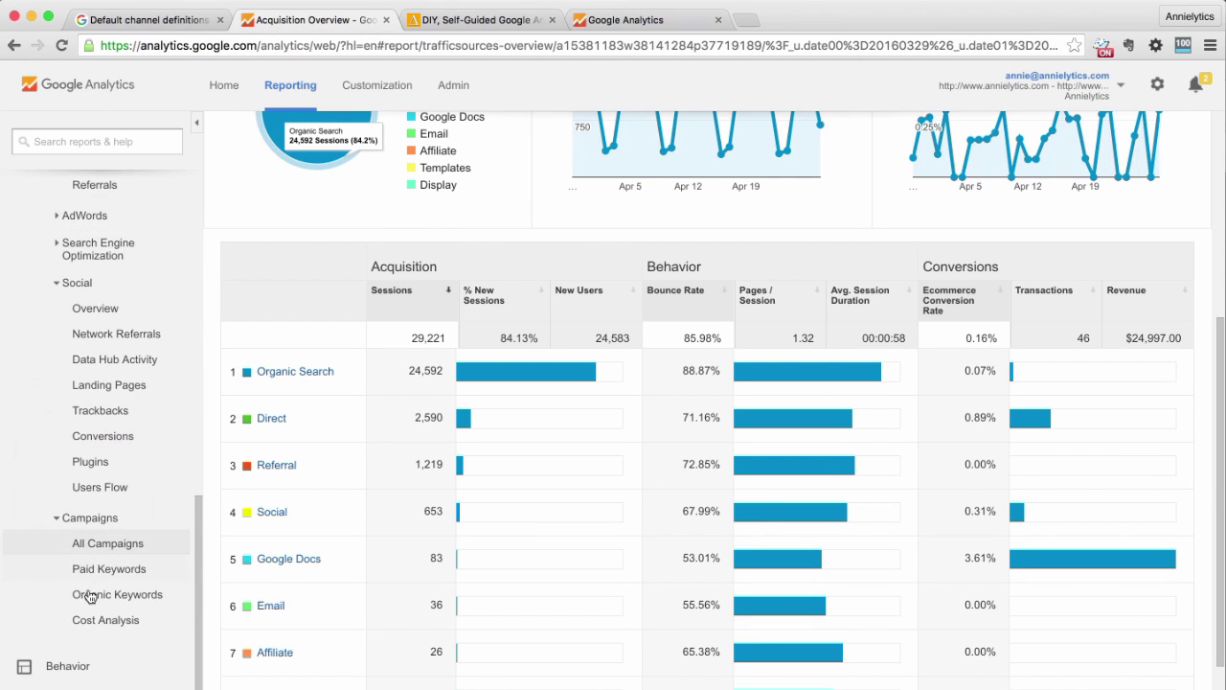
{"action": "scroll", "scroll_direction": "down", "scroll_amount": 3}
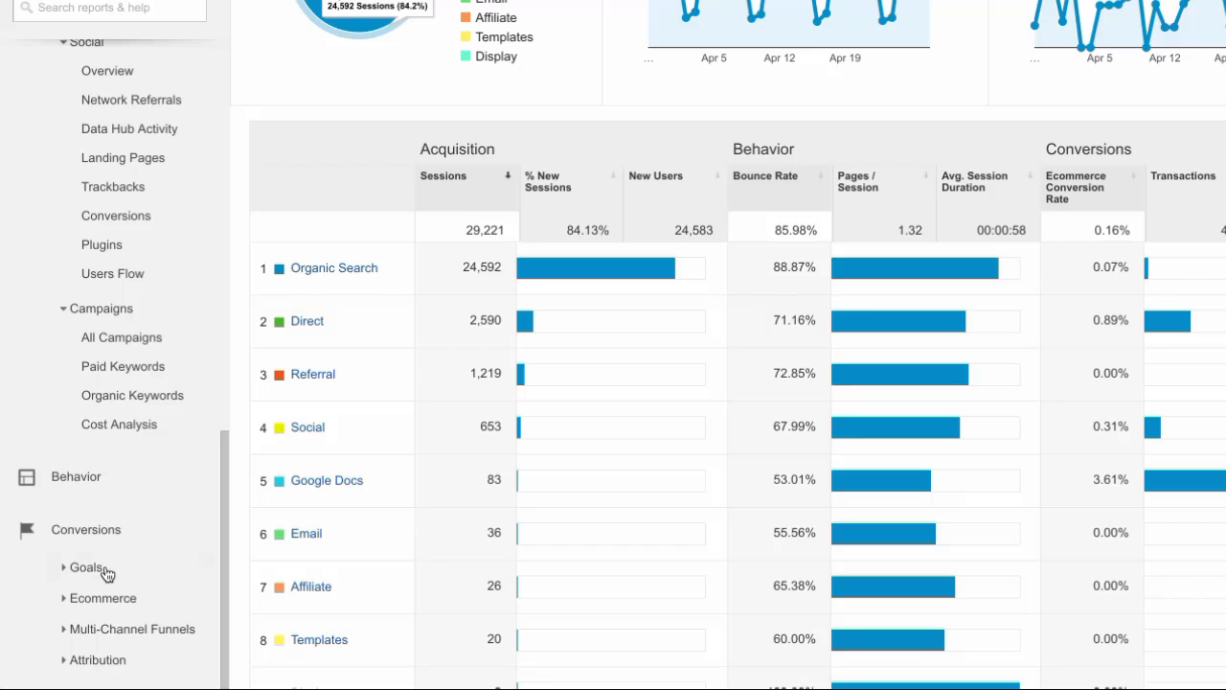
{"action": "left_click", "coordinate": [129, 628]}
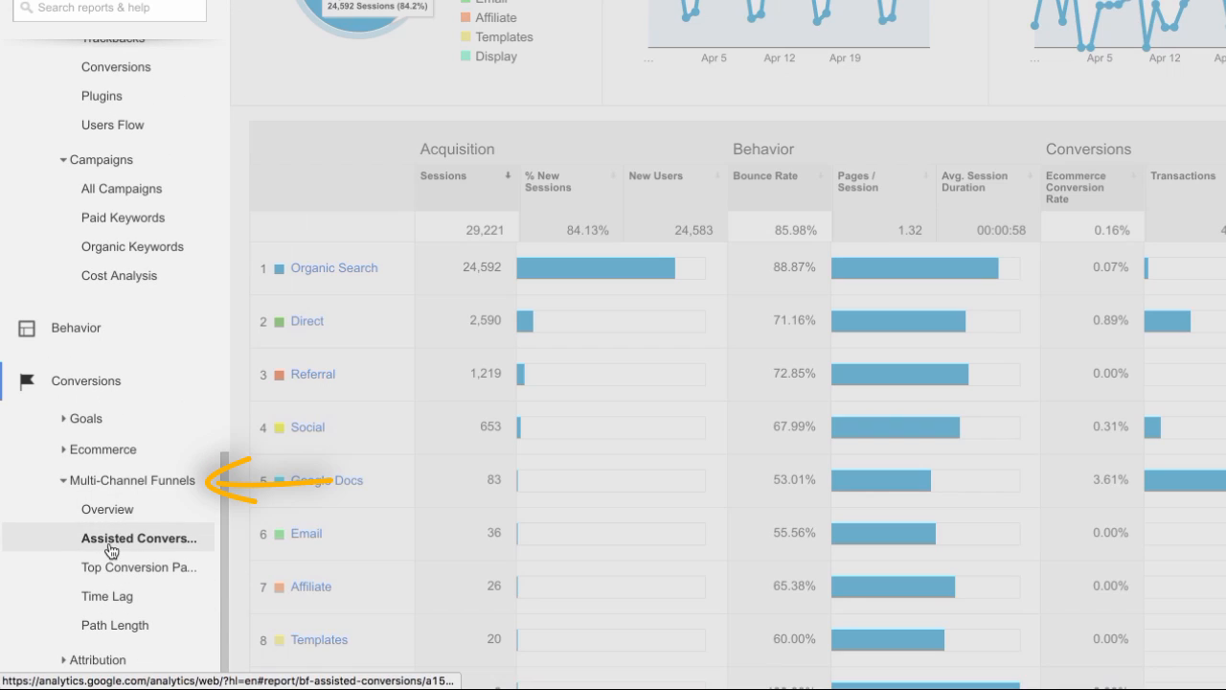
- Open the Assisted Conversions report showing 39 assisted conversions led by Direct
{"action": "left_click", "coordinate": [137, 538]}
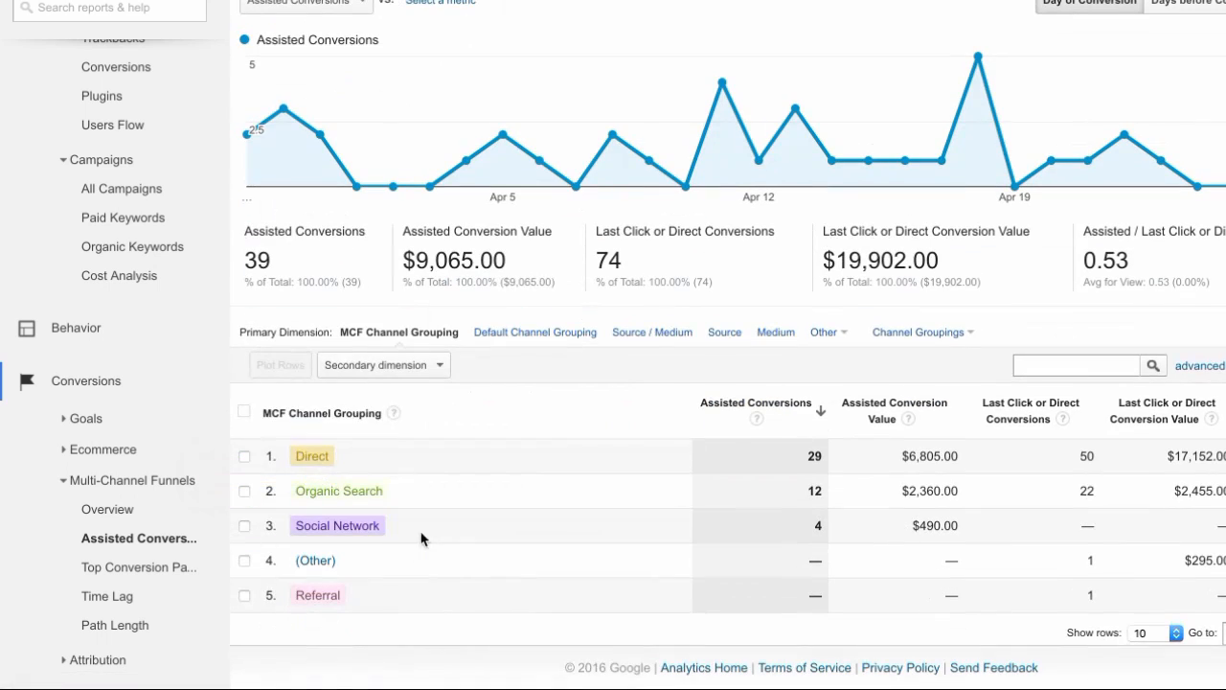
{"action": "mouse_move", "coordinate": [438, 580]}
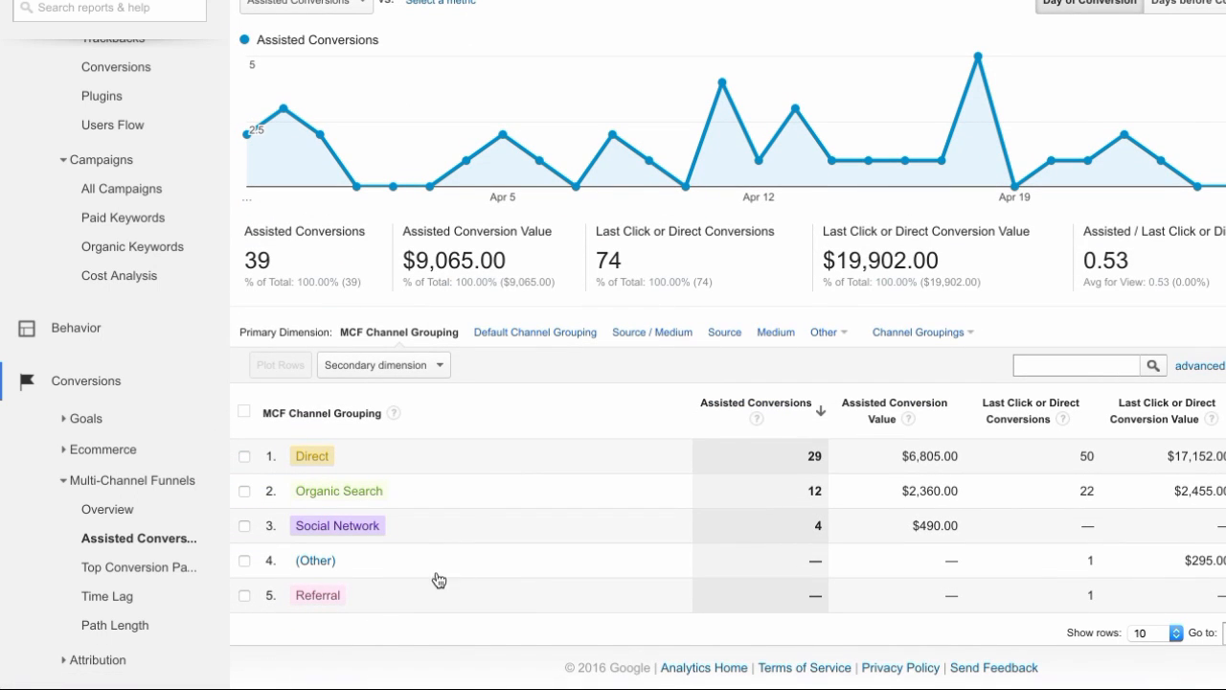
{"action": "mouse_move", "coordinate": [391, 385]}
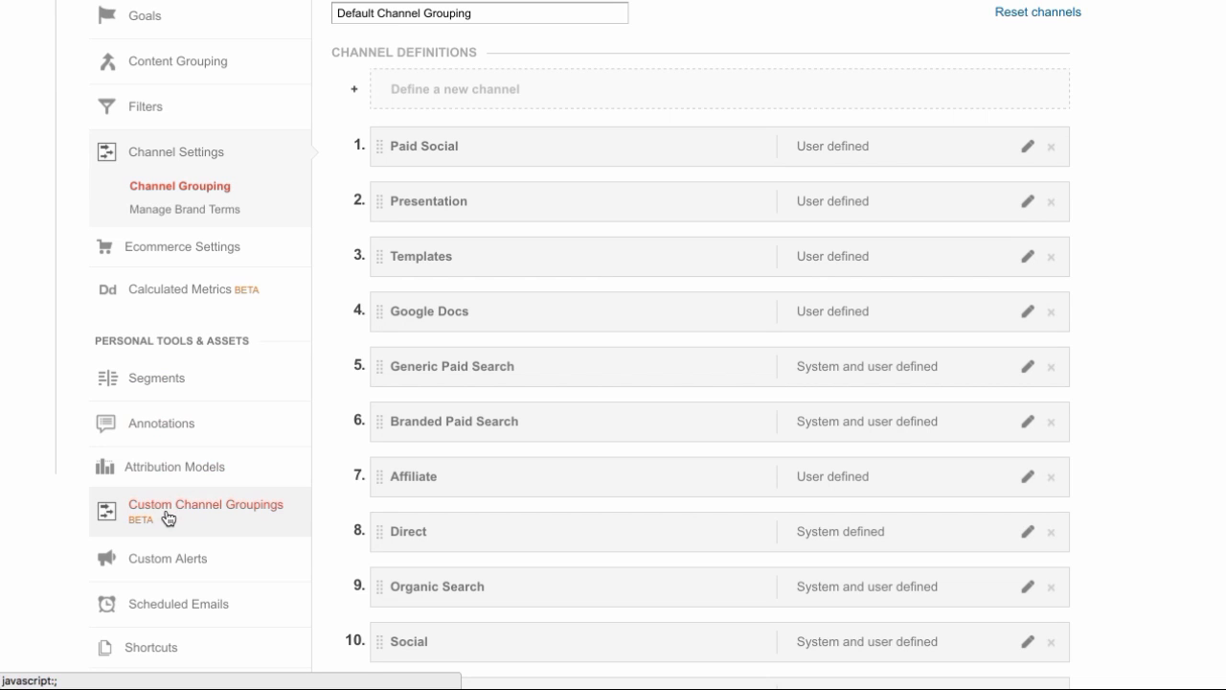
- Discard unsaved channel changes, then start and cancel a new custom channel grouping
{"action": "left_click", "coordinate": [205, 504]}
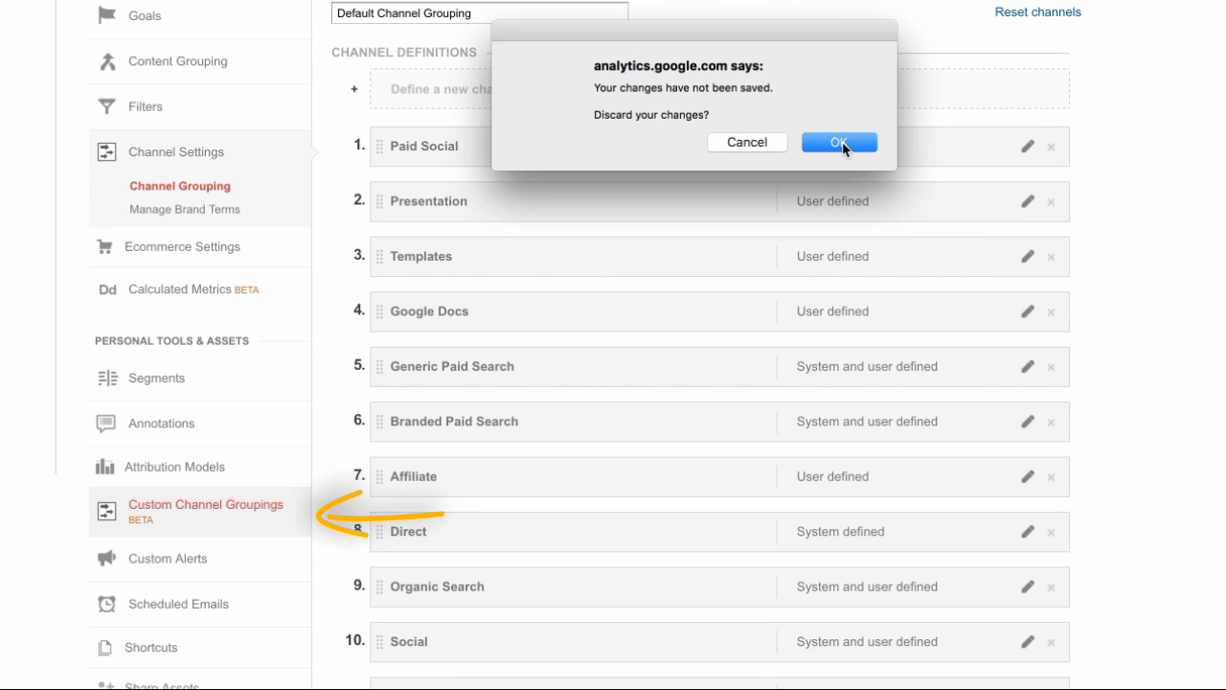
{"action": "left_click", "coordinate": [838, 142]}
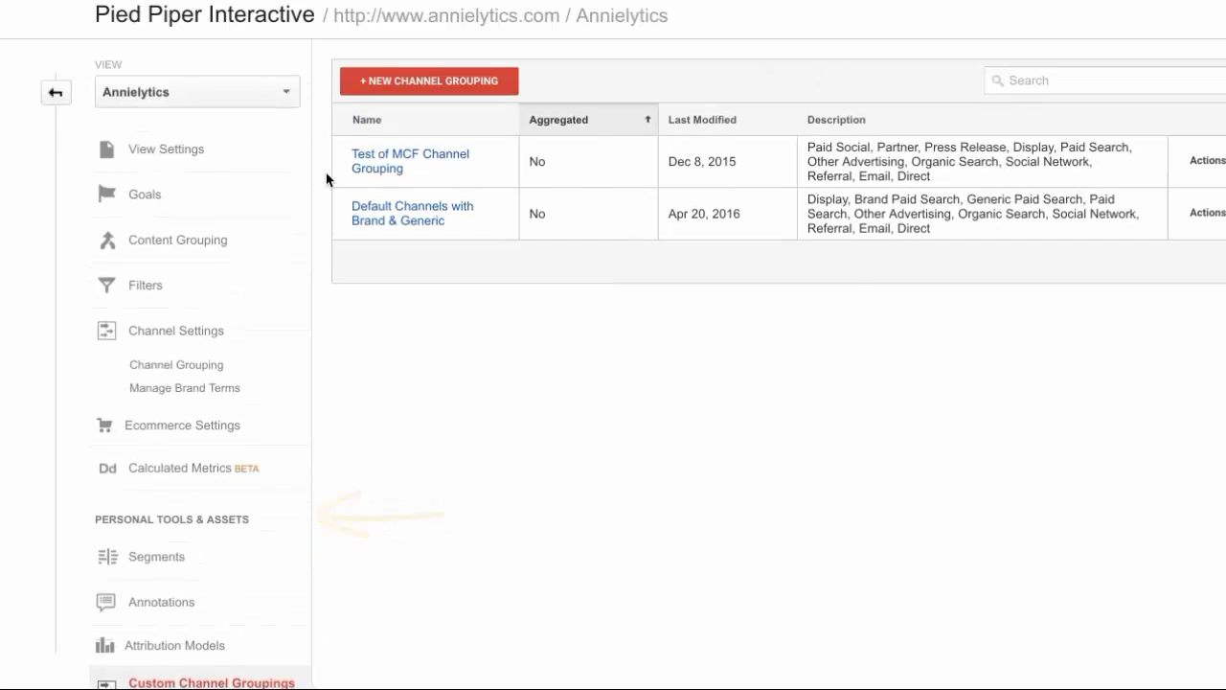
{"action": "left_click", "coordinate": [429, 80]}
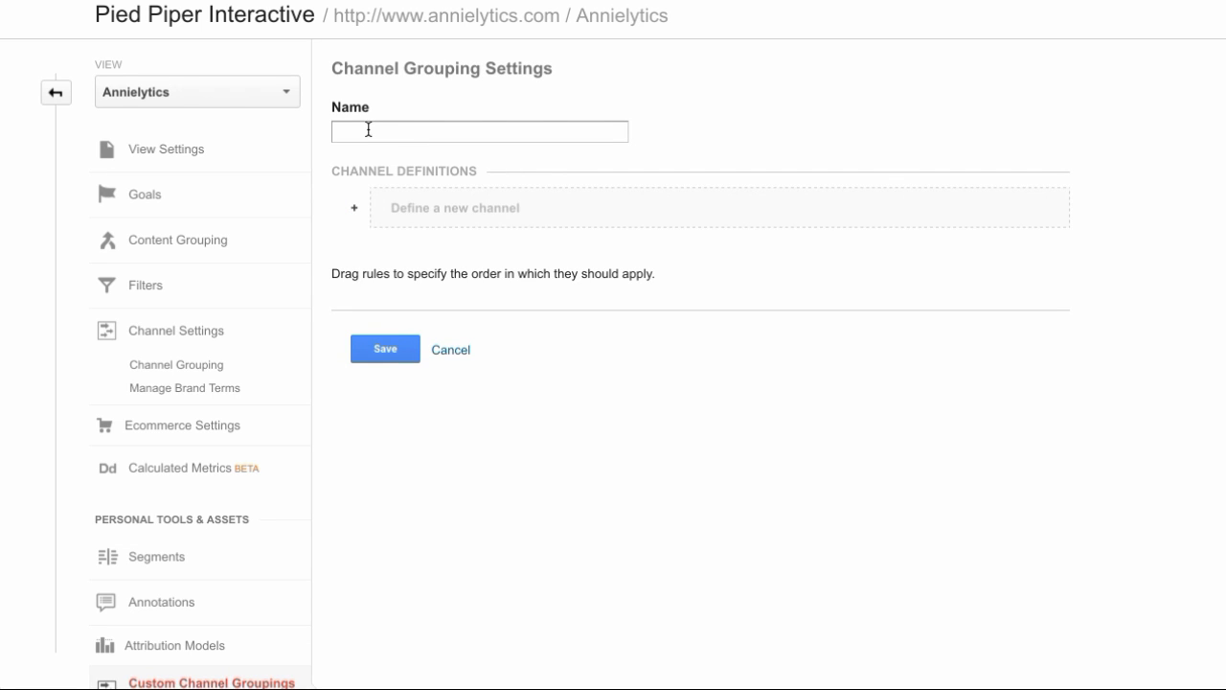
{"action": "mouse_move", "coordinate": [432, 343]}
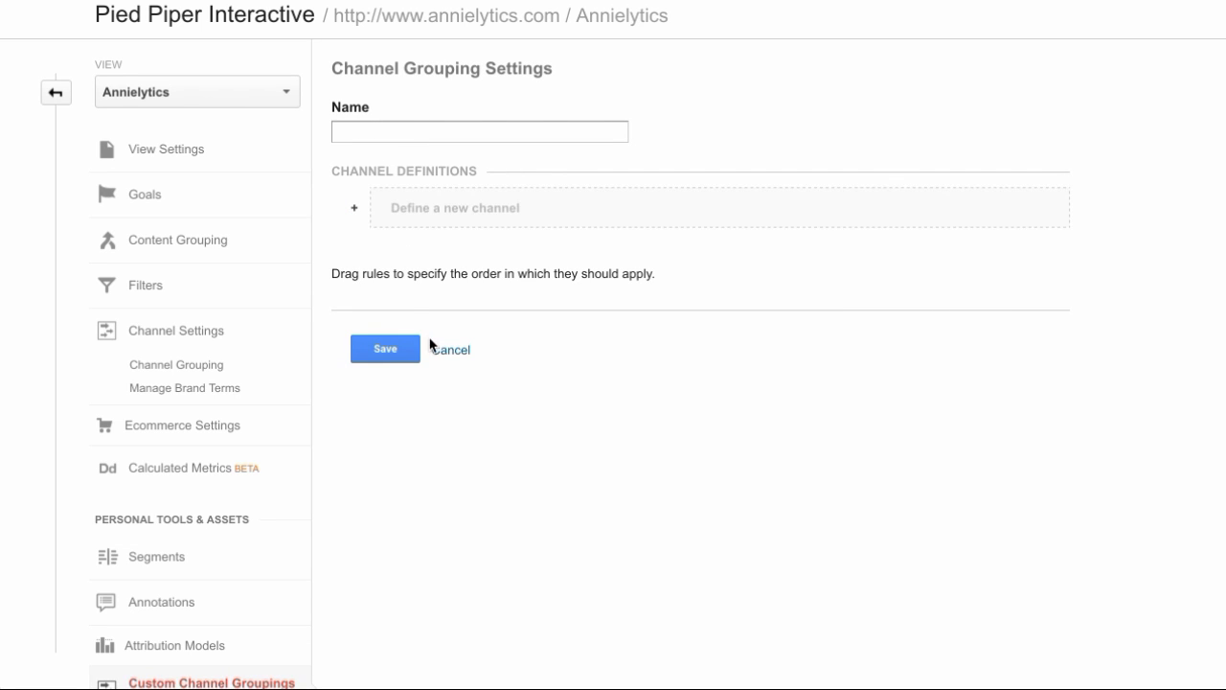
{"action": "left_click", "coordinate": [451, 349]}
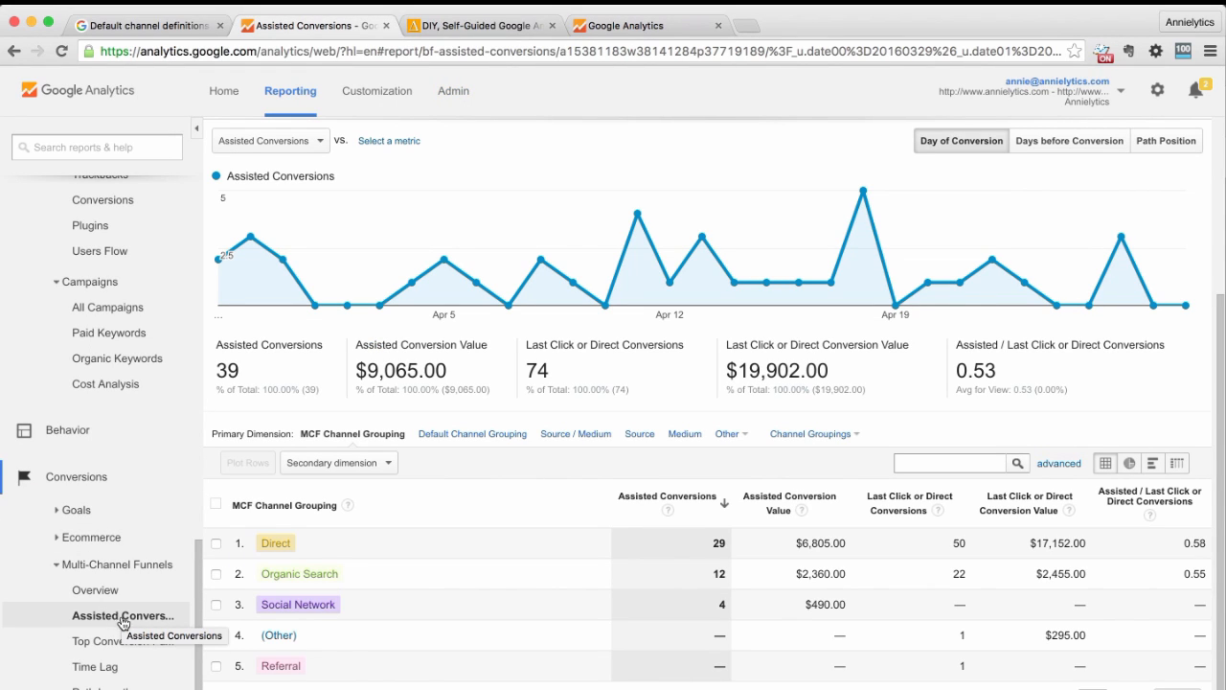
{"action": "mouse_move", "coordinate": [96, 643]}
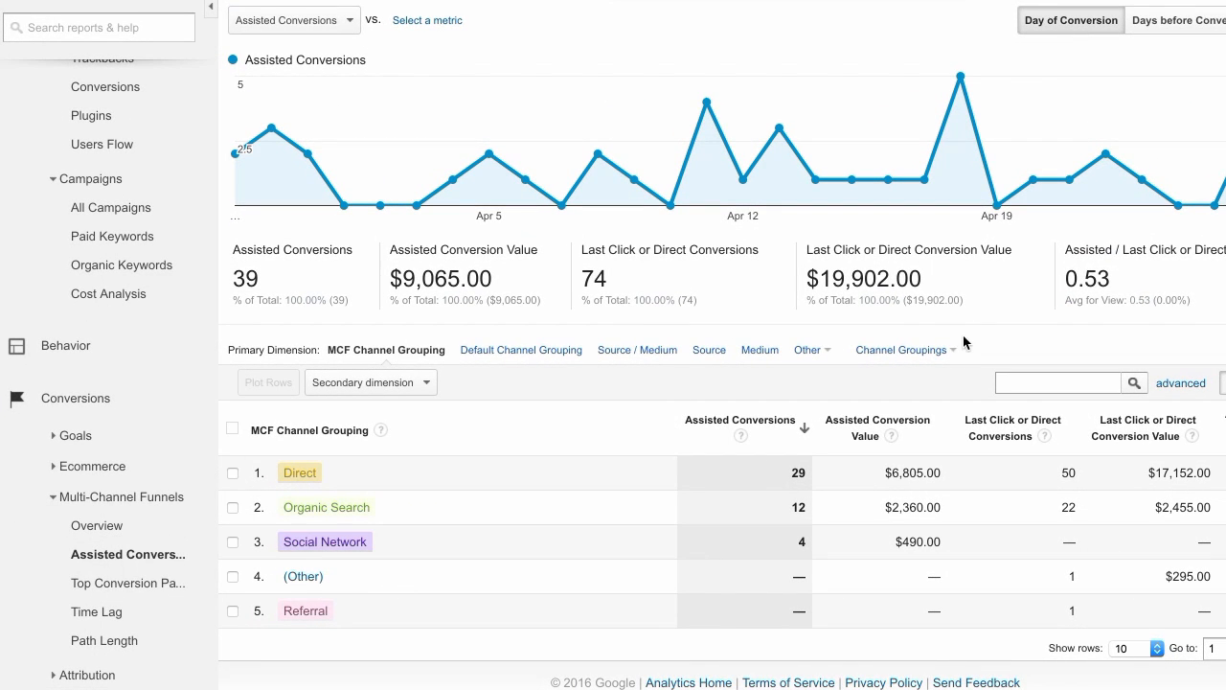
- Copy the MCF Channel Grouping template from the Channel Groupings dropdown
{"action": "left_click", "coordinate": [903, 350]}
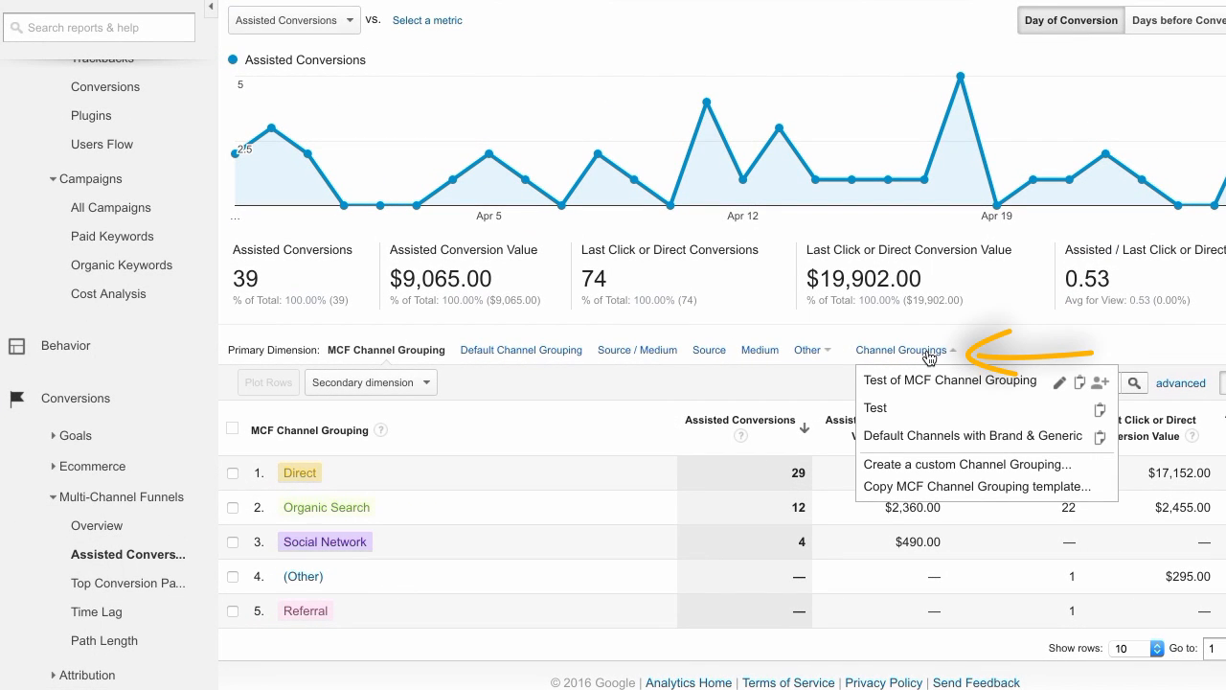
{"action": "mouse_move", "coordinate": [913, 405]}
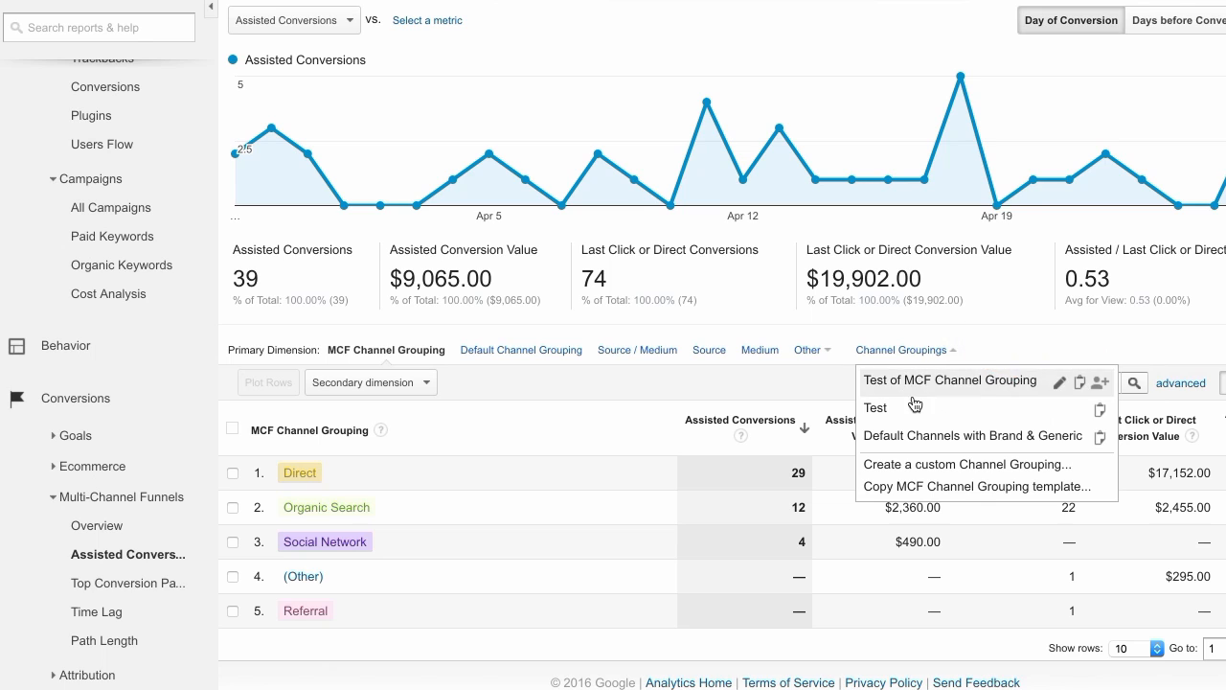
{"action": "mouse_move", "coordinate": [892, 492]}
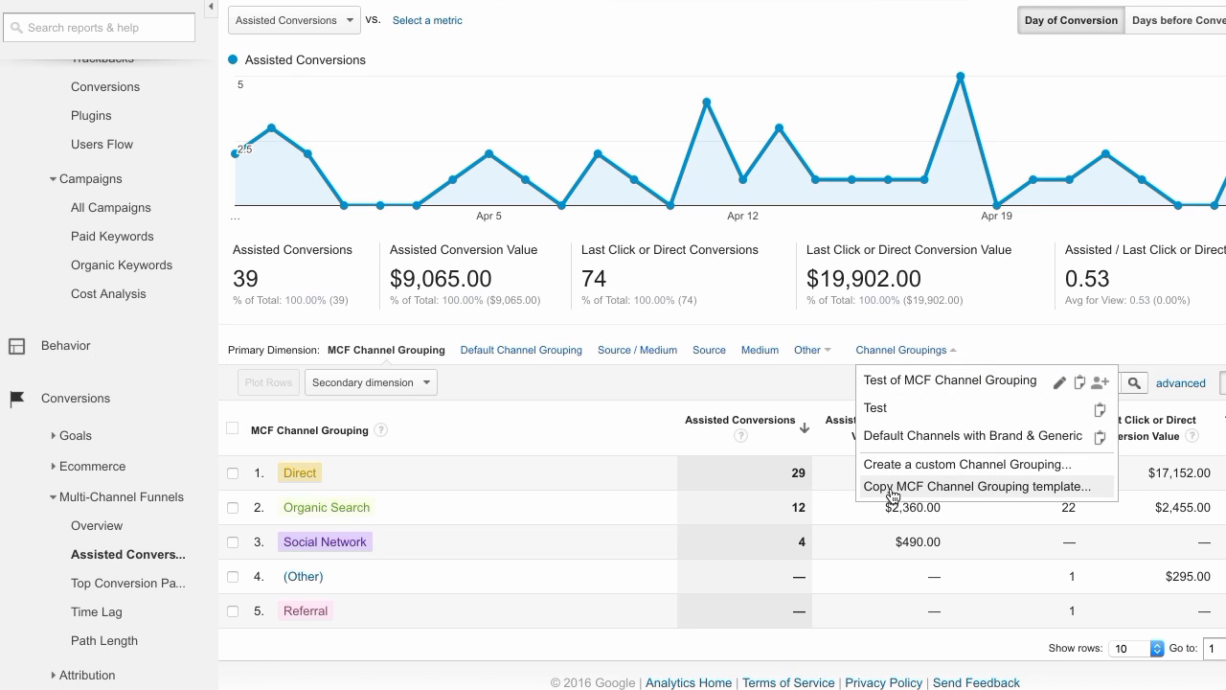
{"action": "mouse_move", "coordinate": [892, 491]}
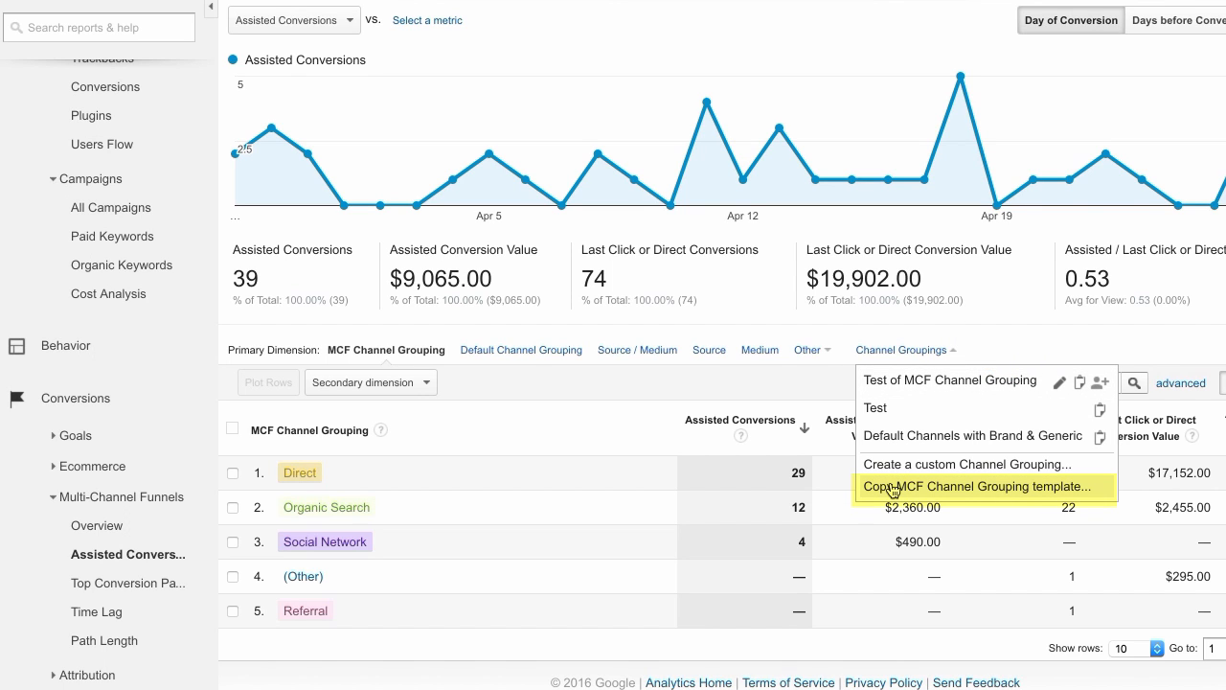
{"action": "left_click", "coordinate": [977, 487]}
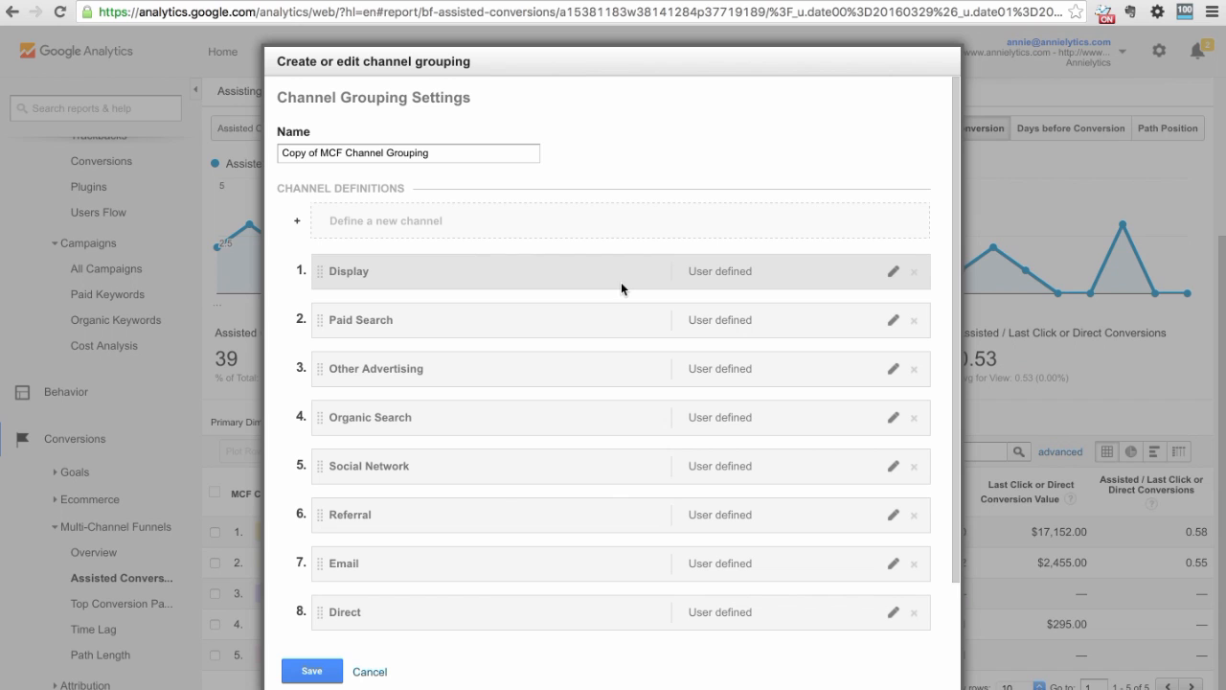
- Start a new channel named 'Paid Social' in the copied MCF Channel Grouping
{"action": "scroll", "scroll_direction": "down", "scroll_amount": 3}
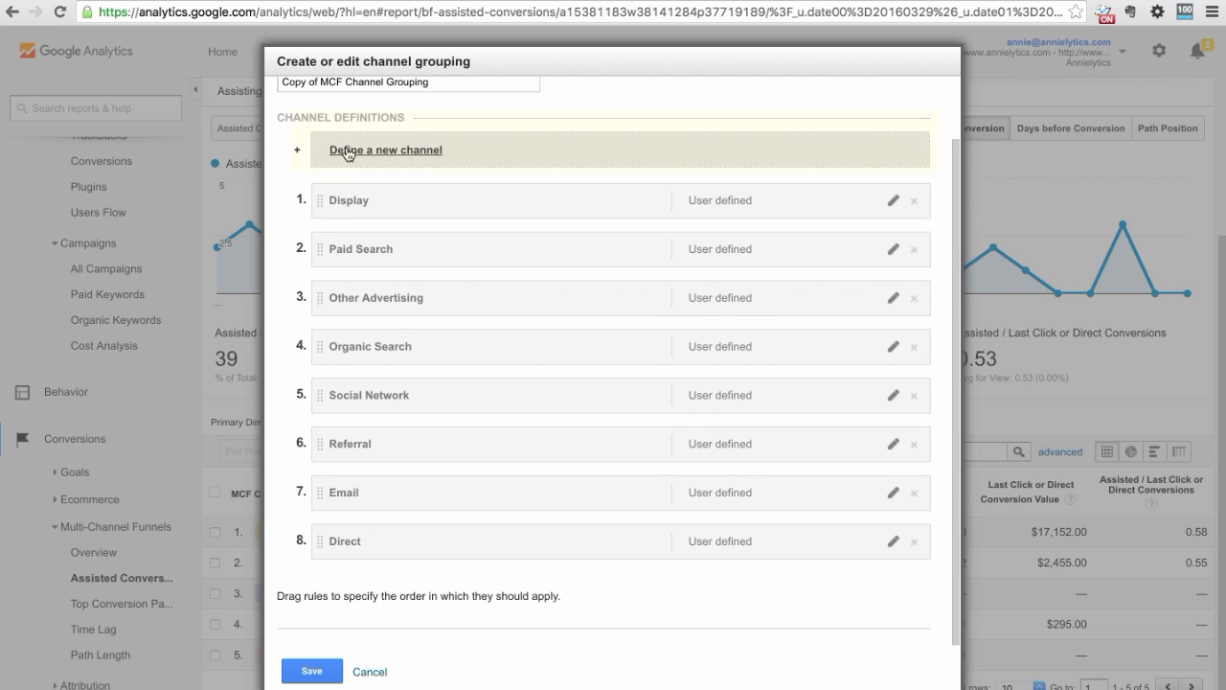
{"action": "left_click", "coordinate": [386, 149]}
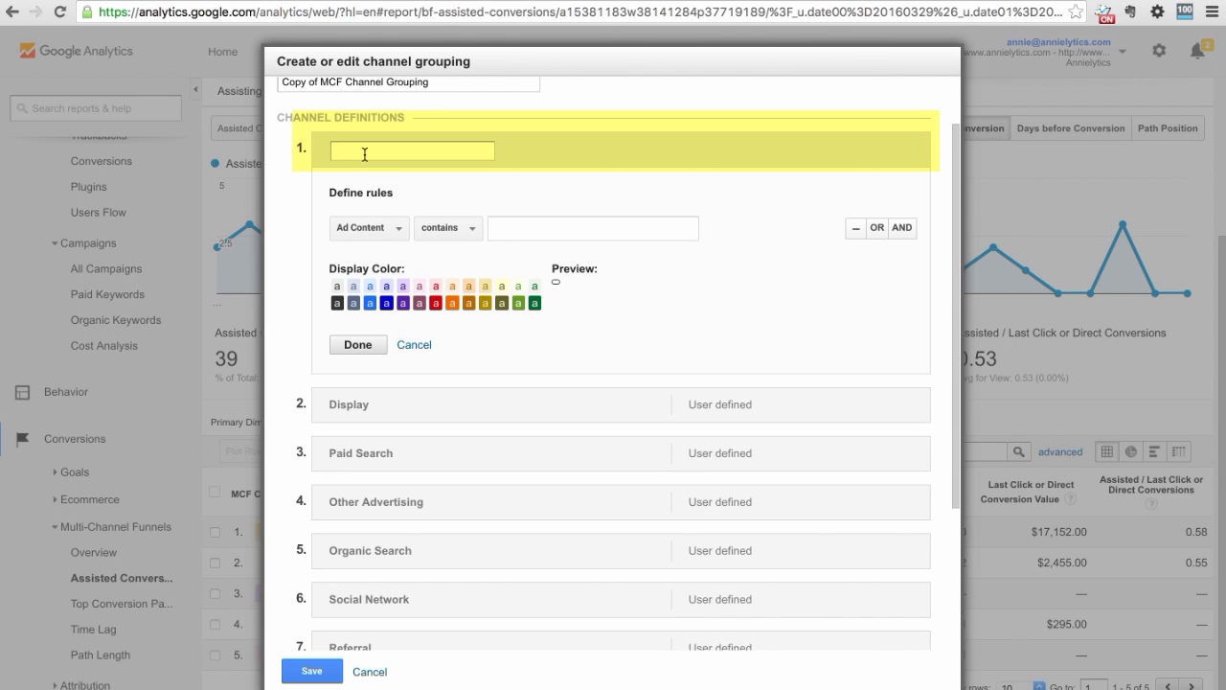
{"action": "type", "text": "Paid Social"}
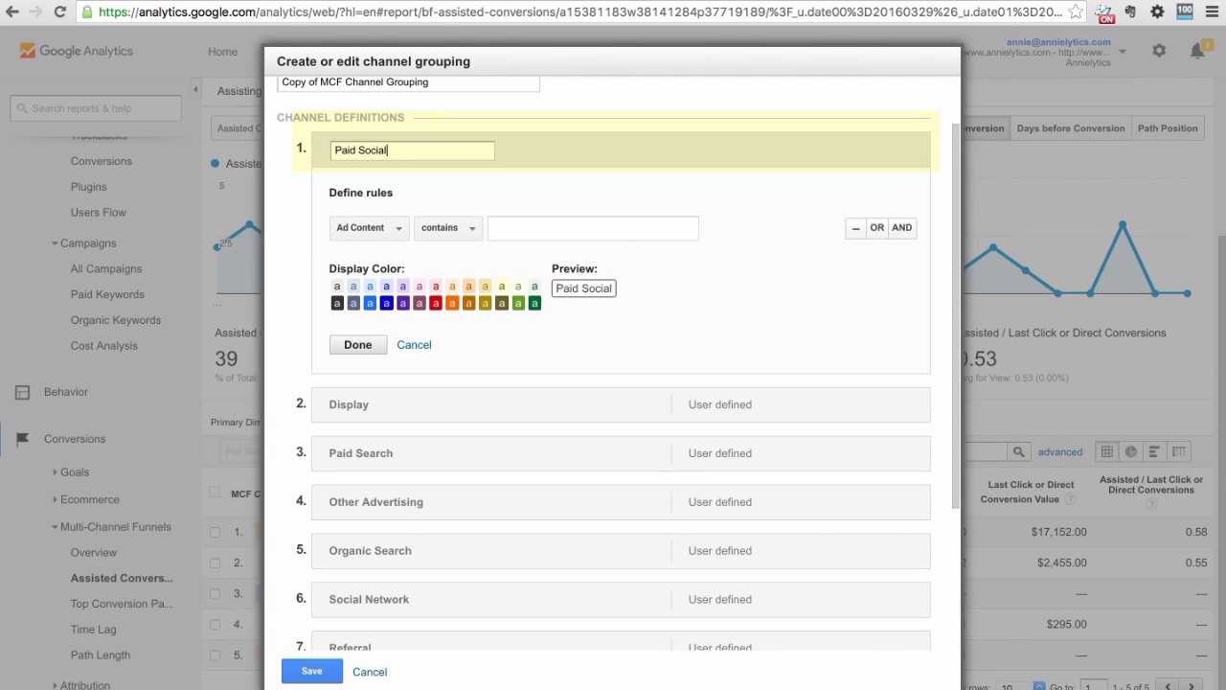